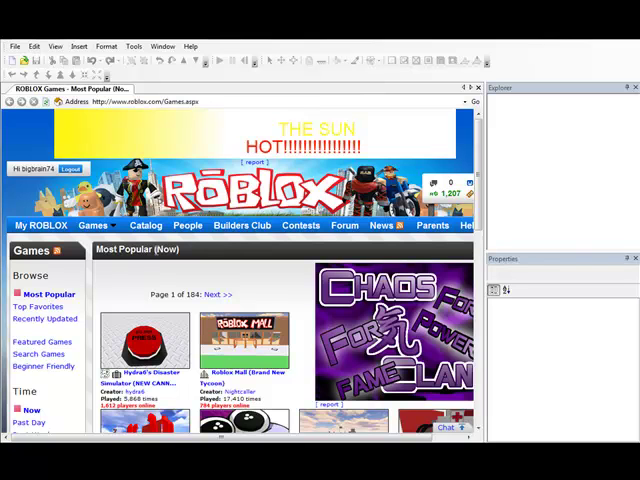
# Go to My ROBLOX > Places and scroll down to the Video Making Area place
pyautogui.click(40, 224)
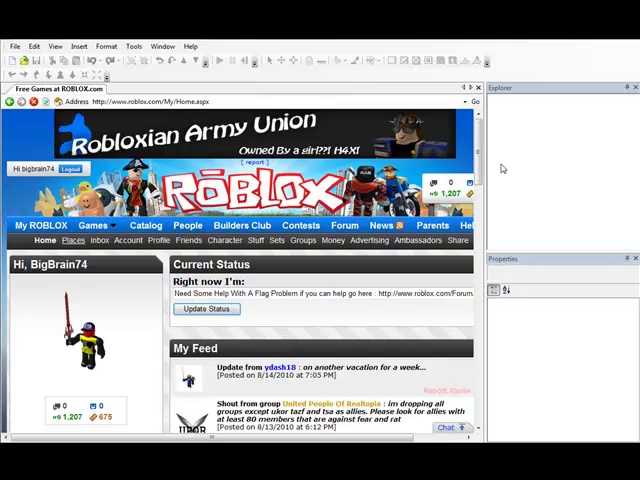
pyautogui.click(72, 240)
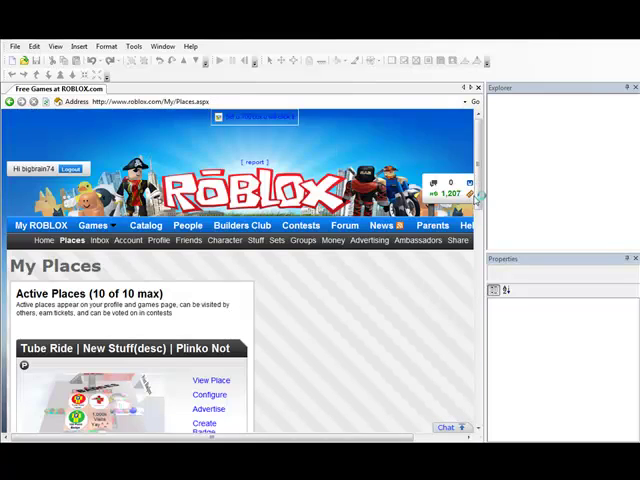
pyautogui.scroll(-3)
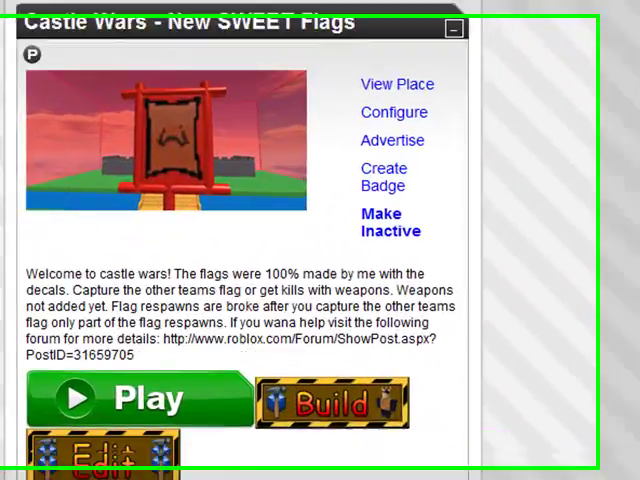
pyautogui.scroll(-3)
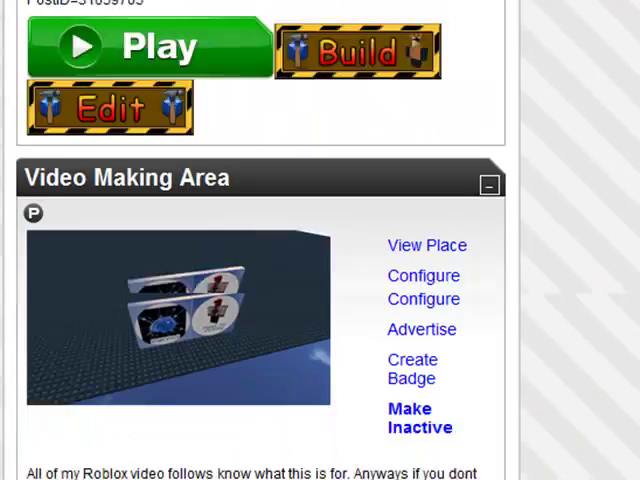
pyautogui.scroll(-3)
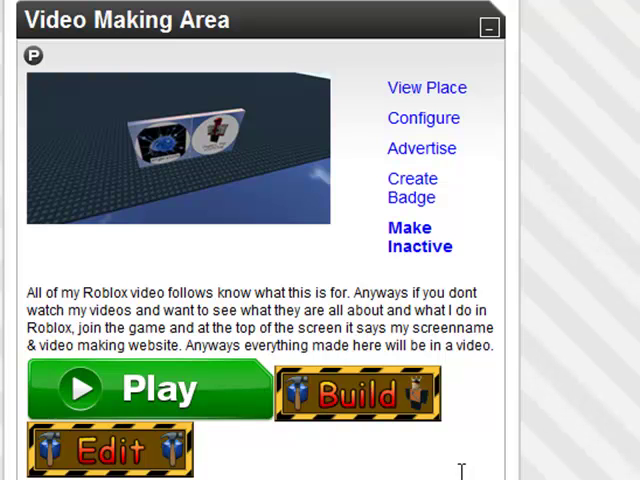
pyautogui.moveTo(170, 452)
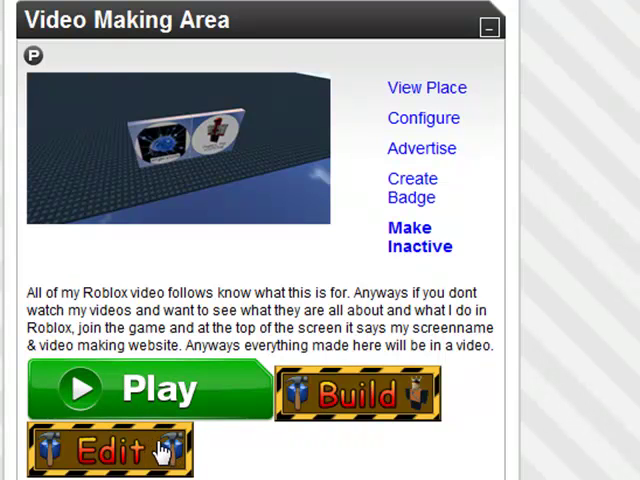
pyautogui.moveTo(232, 156)
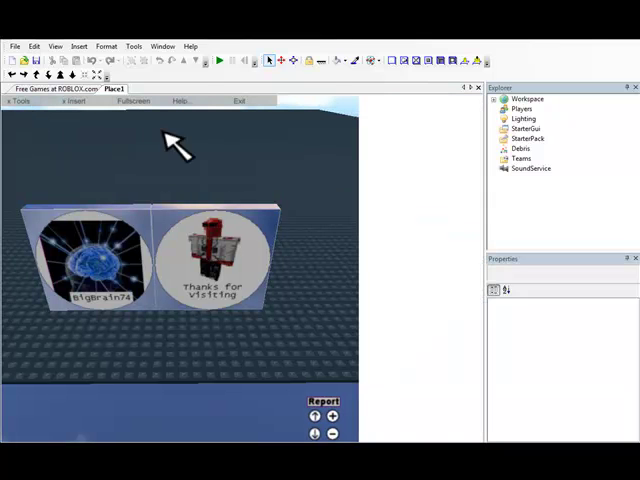
# Show the toolbox of bricks and models via Insert > Toolbox
pyautogui.click(528, 98)
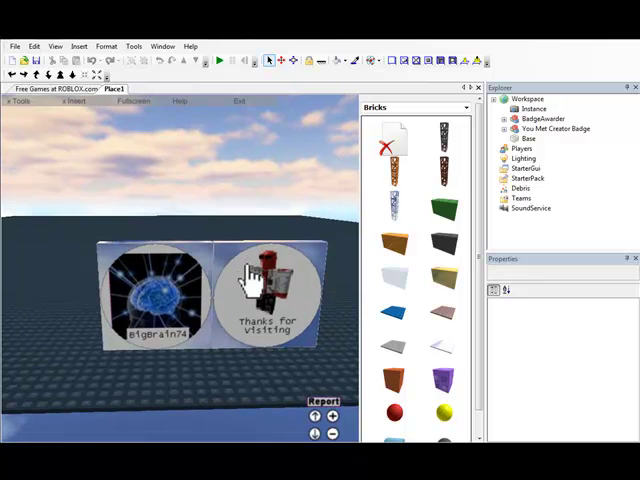
pyautogui.moveTo(540, 160)
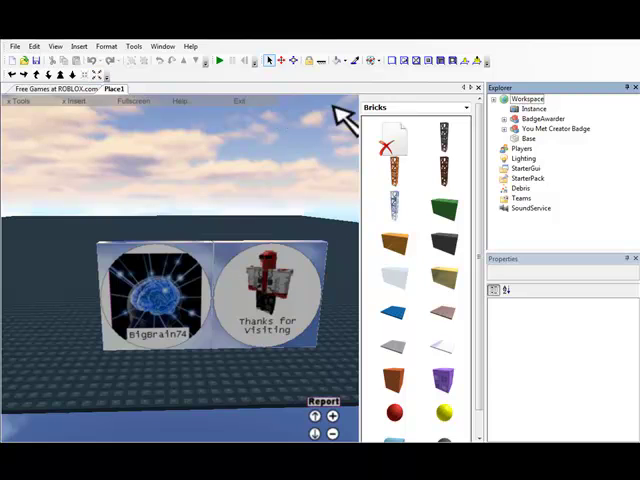
pyautogui.moveTo(396, 110)
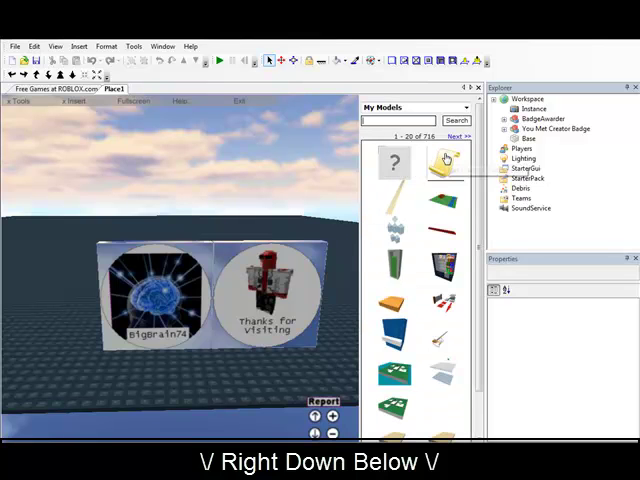
pyautogui.click(556, 108)
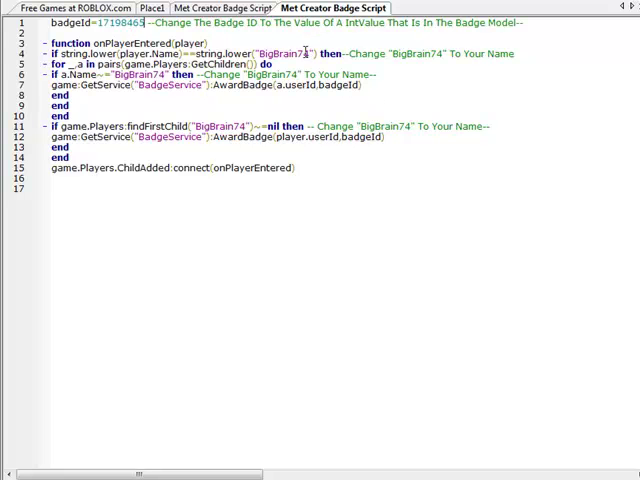
# Replace BigBrain74 with Telamon in the second name check and the FindFirstChild check
pyautogui.doubleClick(288, 52)
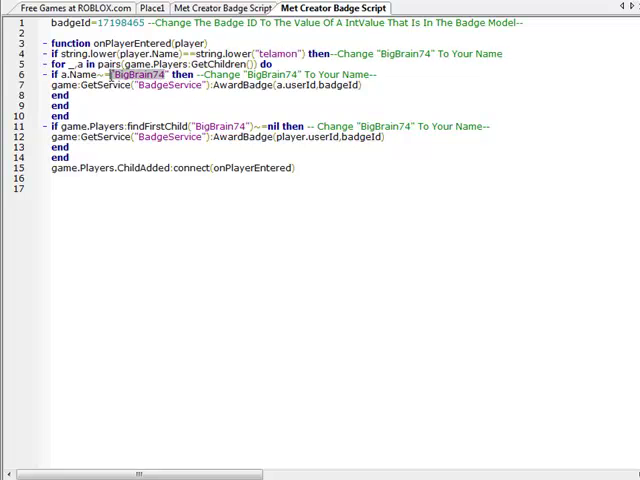
pyautogui.write('Telamo')
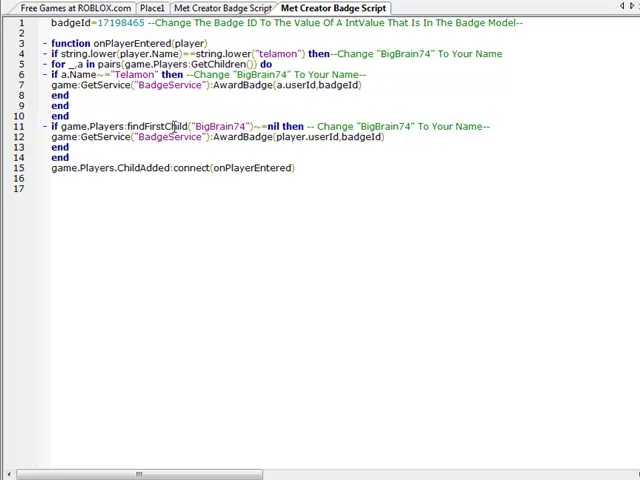
pyautogui.doubleClick(232, 126)
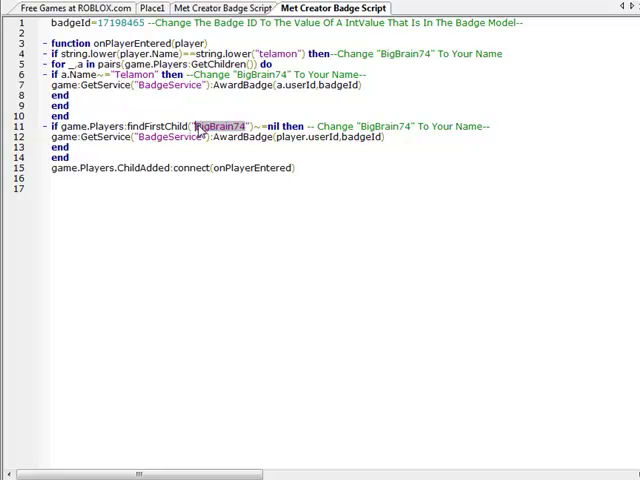
pyautogui.write('telamon')
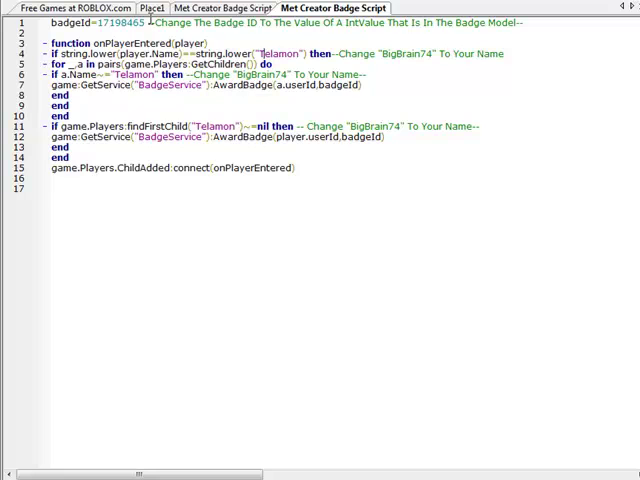
# Expand the You Met Creator Badge model in Explorer, select its Head part and move the model
pyautogui.click(114, 8)
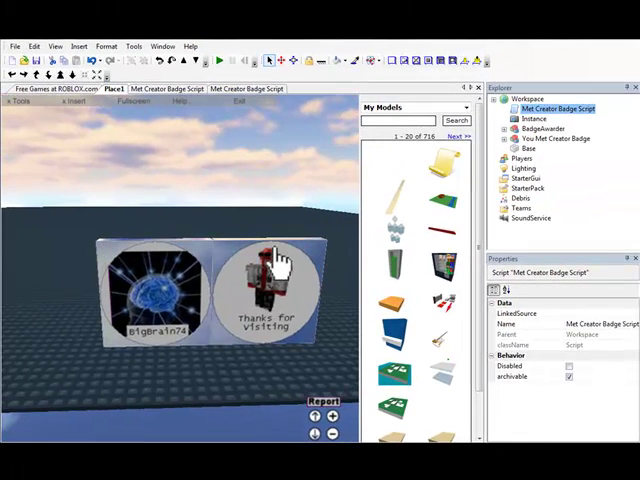
pyautogui.click(552, 138)
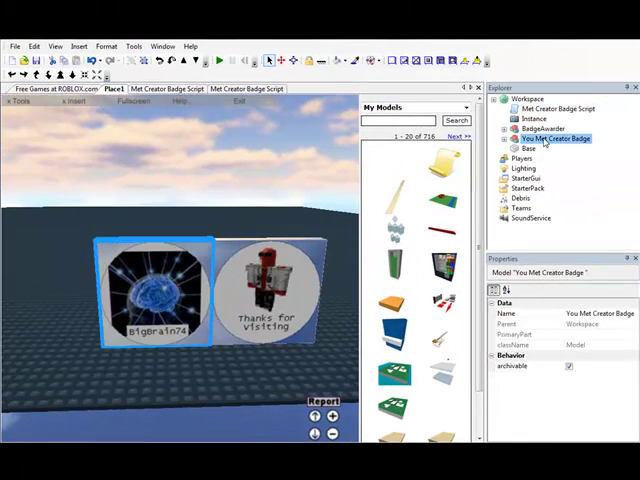
pyautogui.click(512, 138)
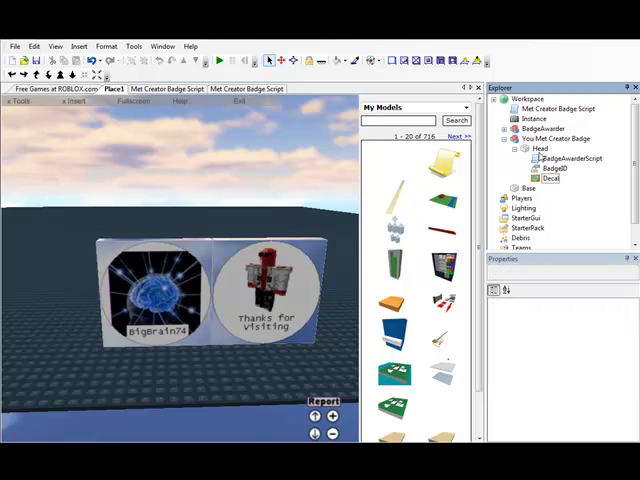
pyautogui.click(540, 148)
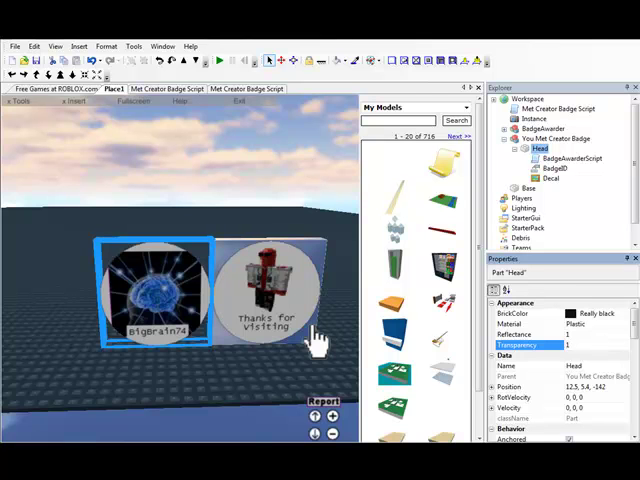
pyautogui.moveTo(264, 350)
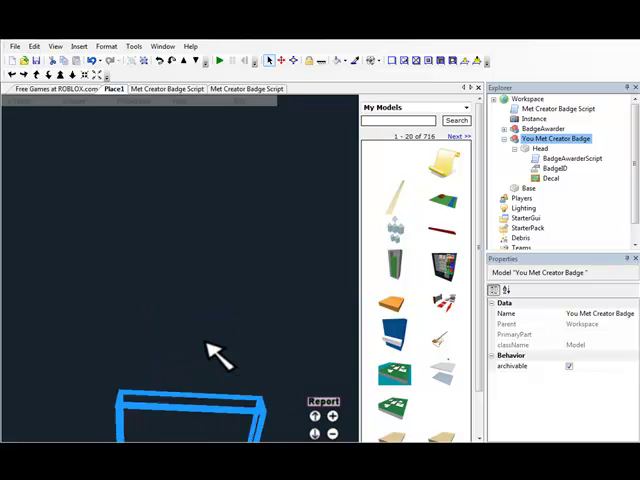
pyautogui.click(218, 60)
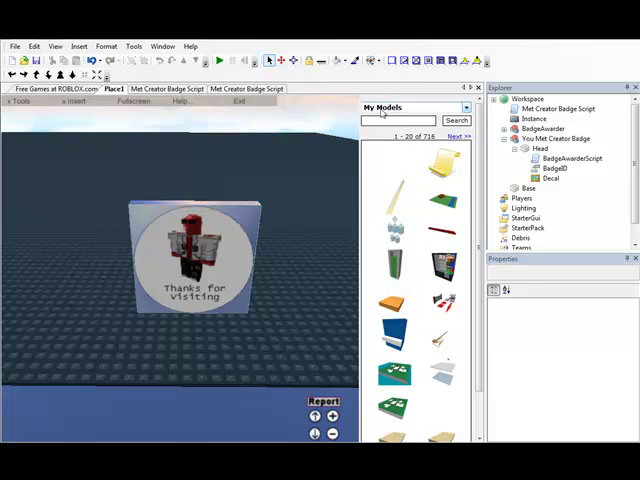
# Switch the toolbox to Game Objects and collapse the badge model in the hierarchy
pyautogui.click(464, 108)
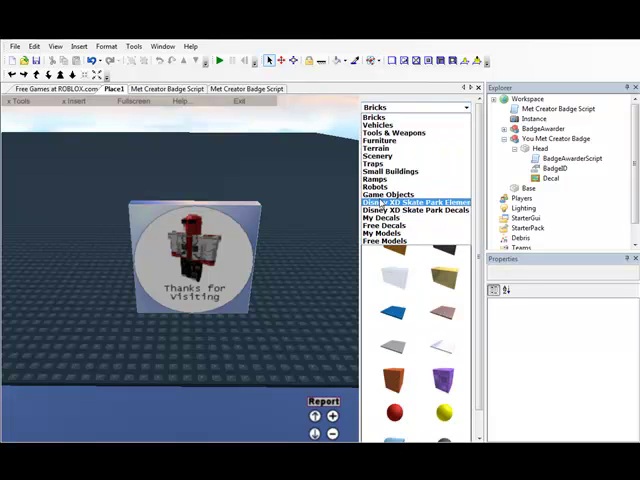
pyautogui.click(390, 194)
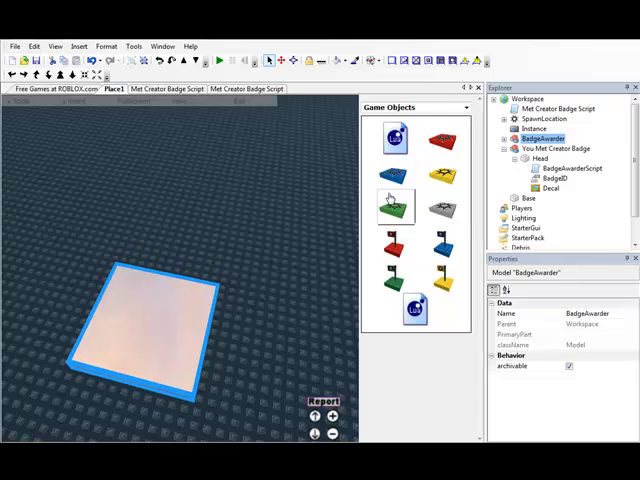
pyautogui.moveTo(168, 350)
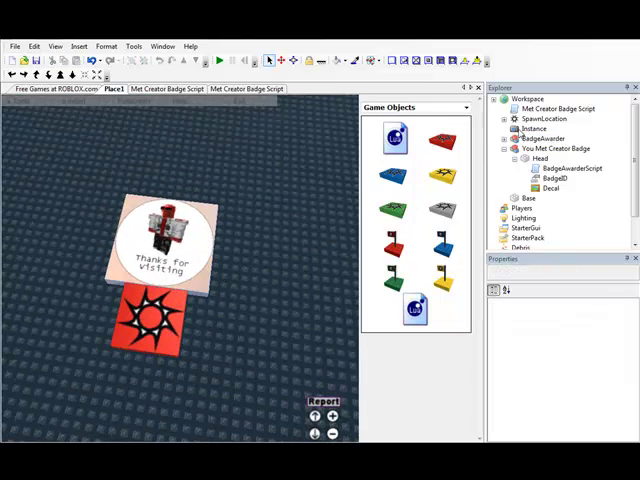
pyautogui.click(514, 148)
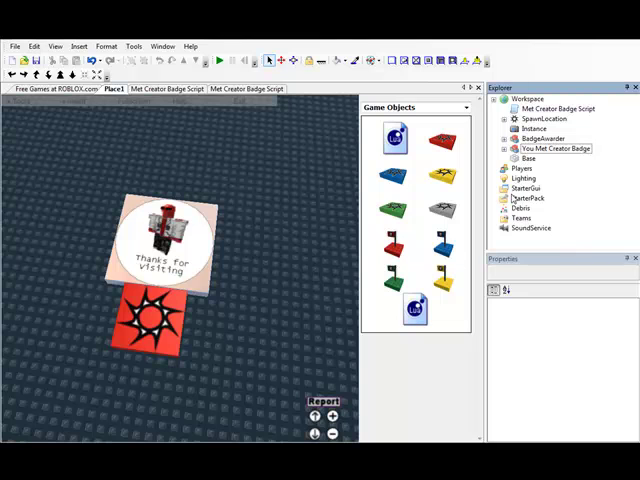
# Insert a new Team object under Teams and select the SpawnLocation's properties
pyautogui.click(520, 218)
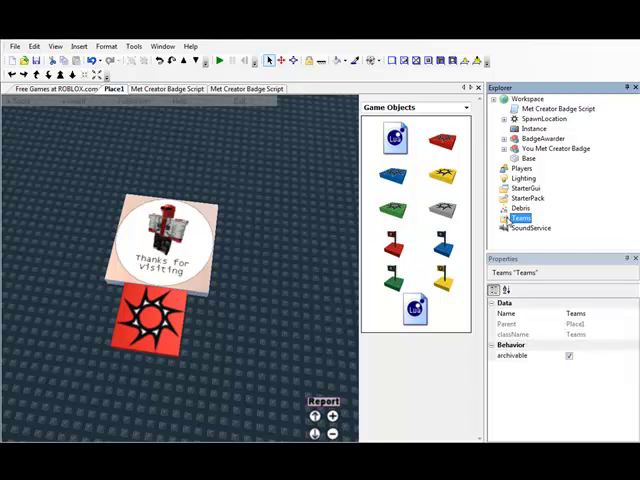
pyautogui.click(78, 46)
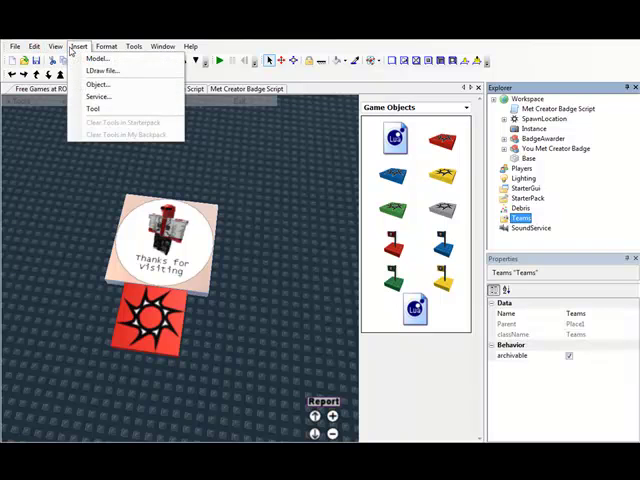
pyautogui.click(98, 84)
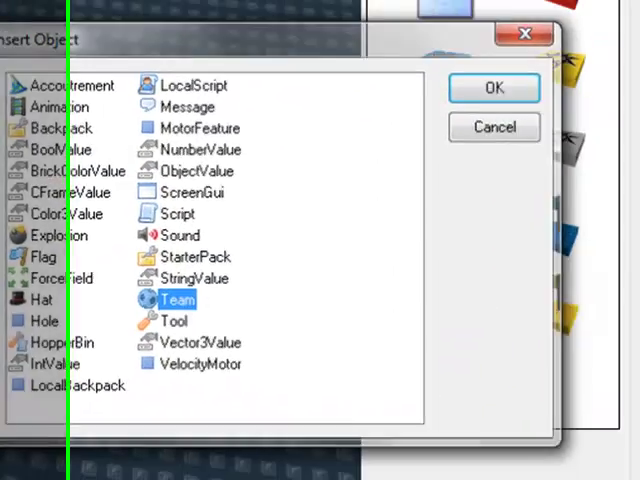
pyautogui.click(494, 88)
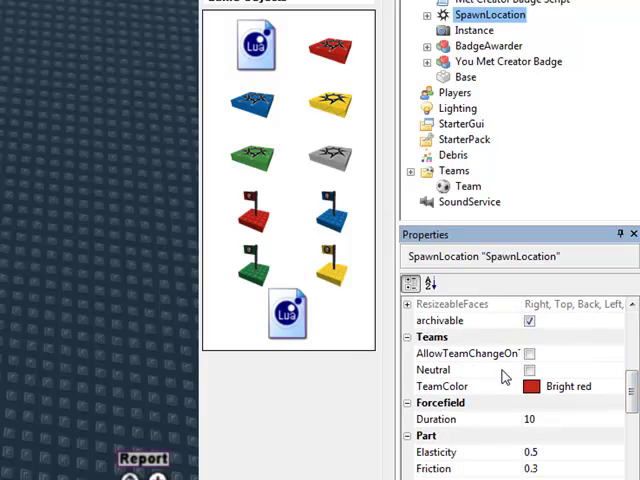
pyautogui.moveTo(556, 400)
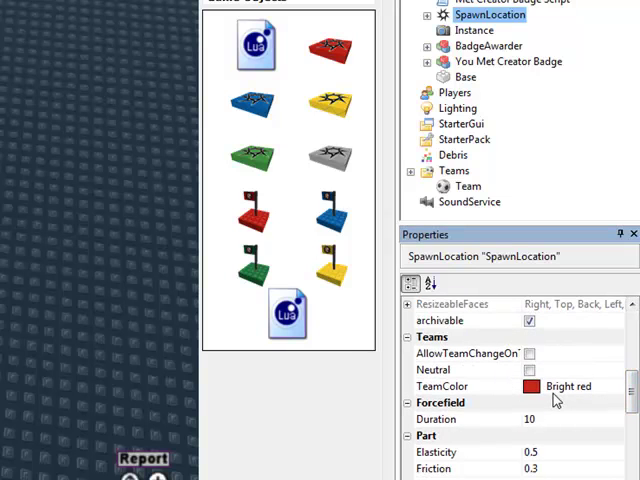
pyautogui.click(528, 386)
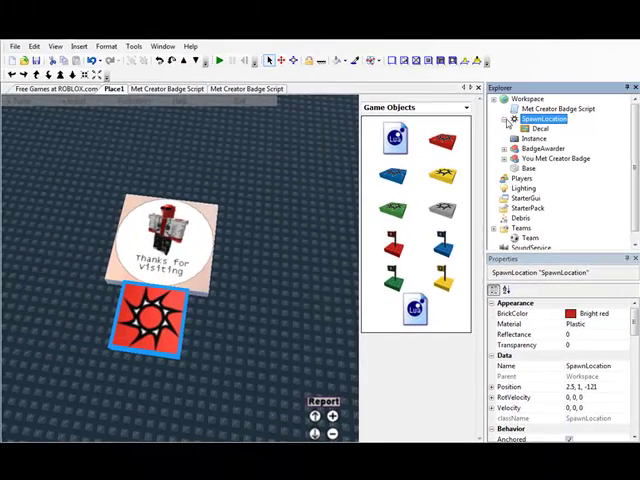
pyautogui.scroll(-3)
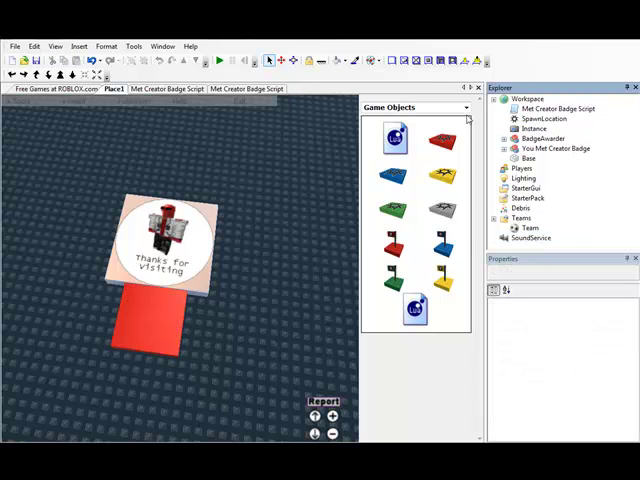
# Switch the toolbox category to My Decals and select the SpawnLocation object
pyautogui.click(466, 108)
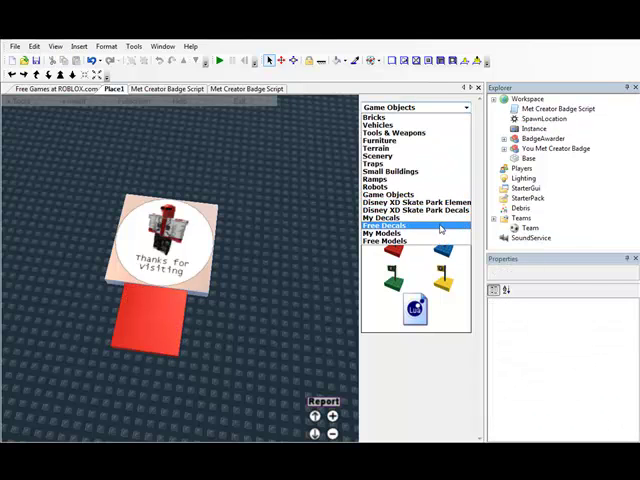
pyautogui.click(380, 218)
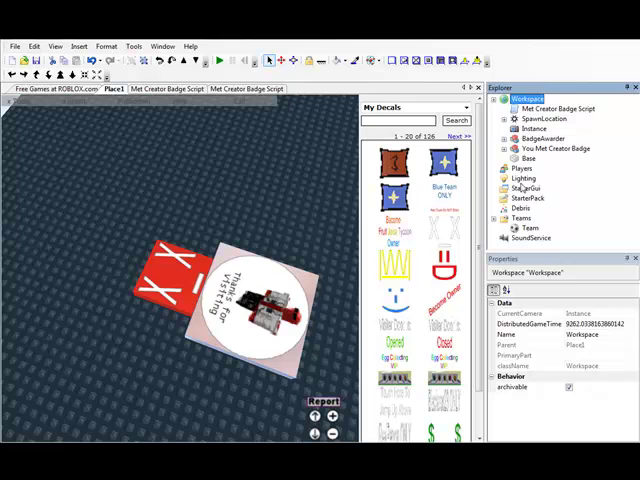
pyautogui.click(536, 116)
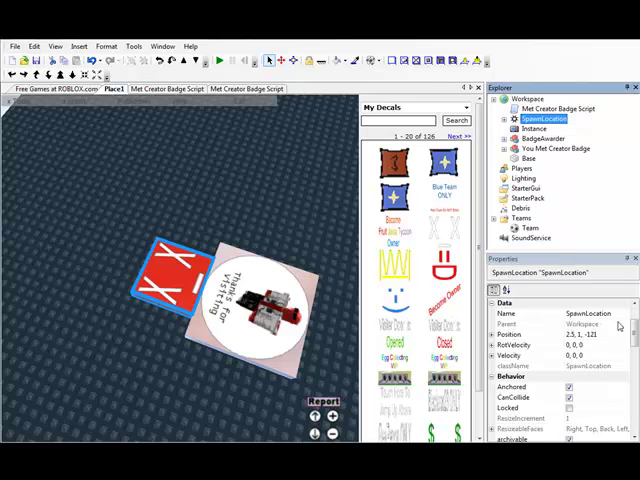
# Turn on AutoColorCharacters for the team and set its TeamColor to Bright red
pyautogui.scroll(-3)
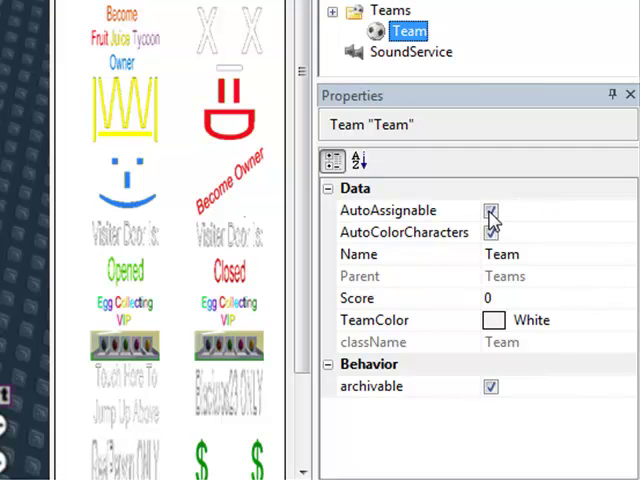
pyautogui.click(490, 210)
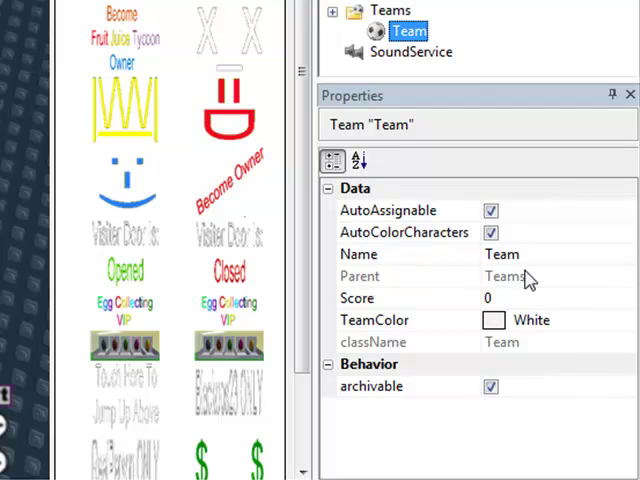
pyautogui.moveTo(516, 280)
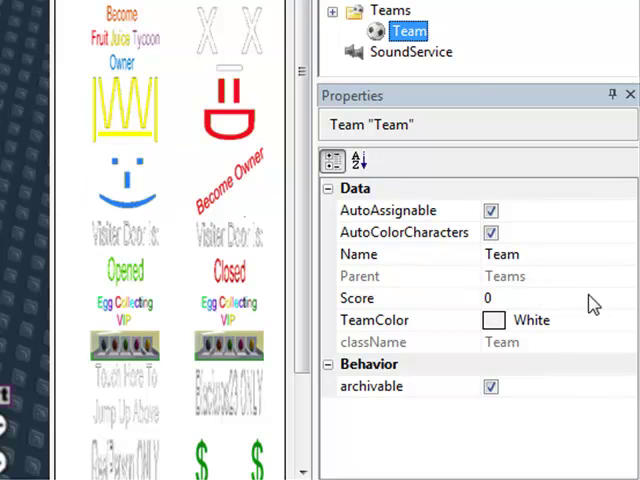
pyautogui.click(494, 320)
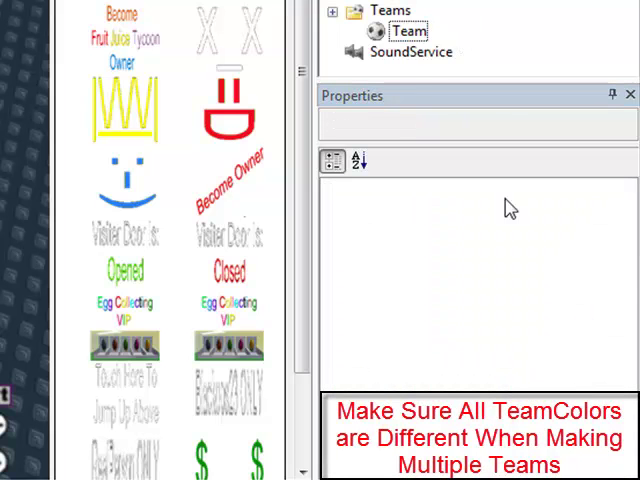
pyautogui.click(408, 32)
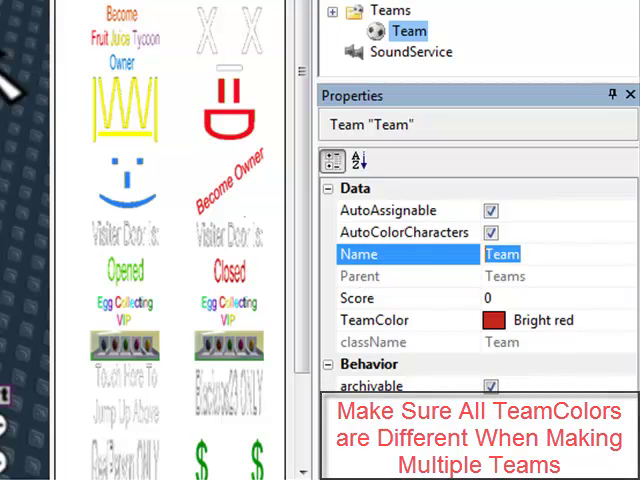
pyautogui.moveTo(544, 248)
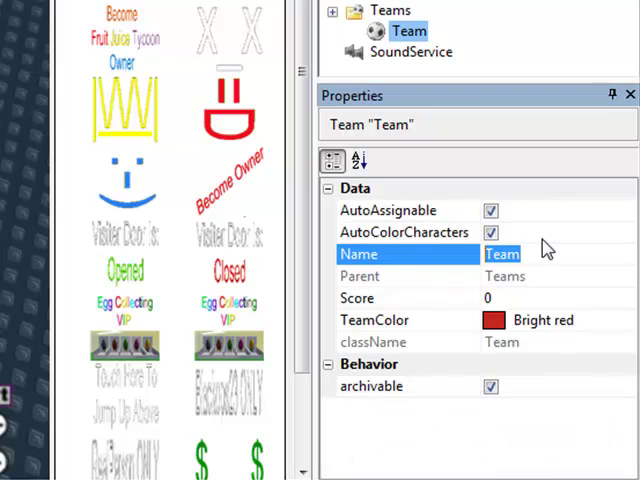
# Rename the team to Bright Red Team, then to Game Testers
pyautogui.write('Bright')
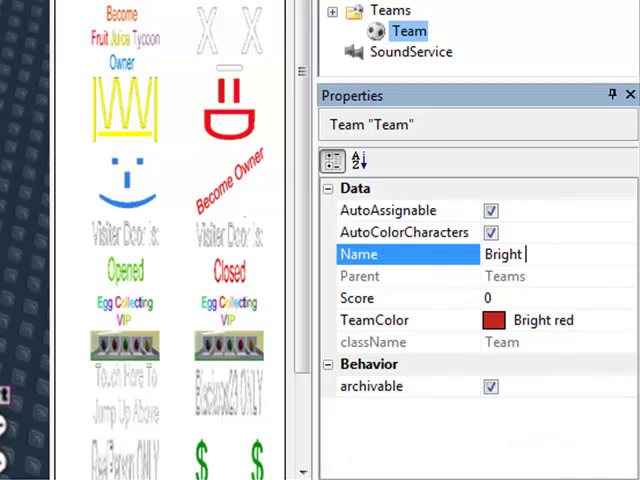
pyautogui.write('Red Team')
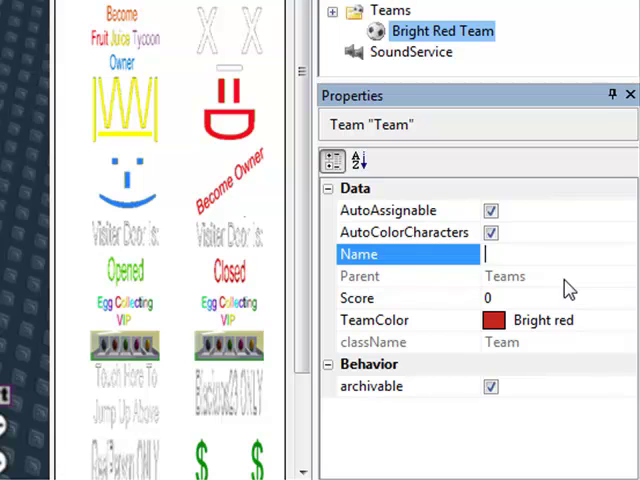
pyautogui.moveTo(568, 290)
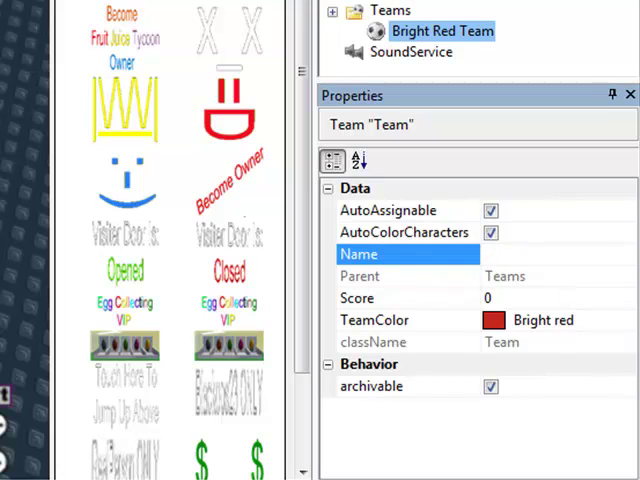
pyautogui.write('Game Testers')
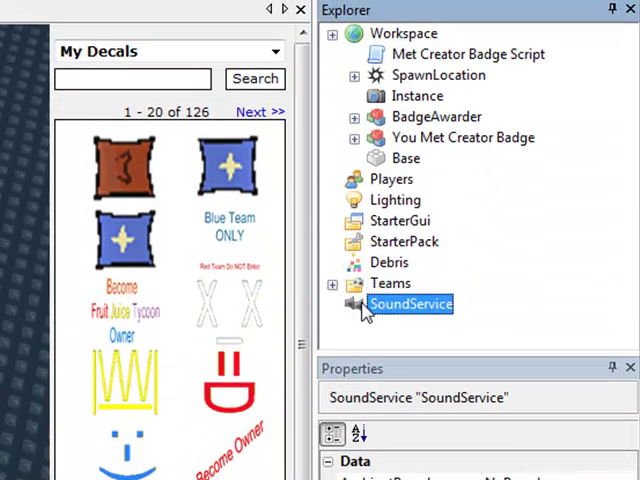
# Select StarterPack and switch the toolbox from My Models to the Tools & Weapons catalog
pyautogui.click(390, 262)
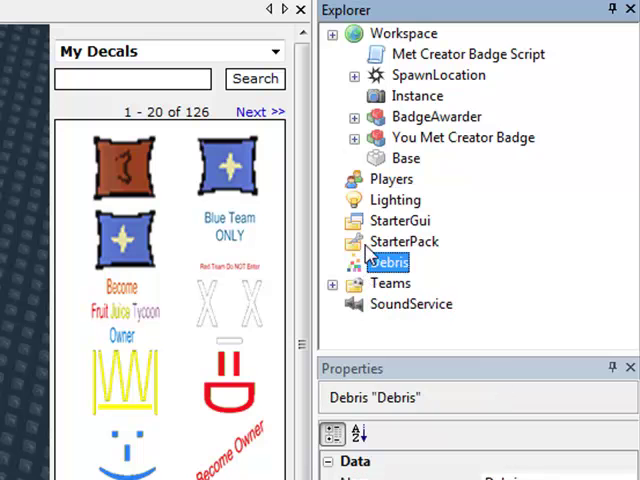
pyautogui.click(404, 240)
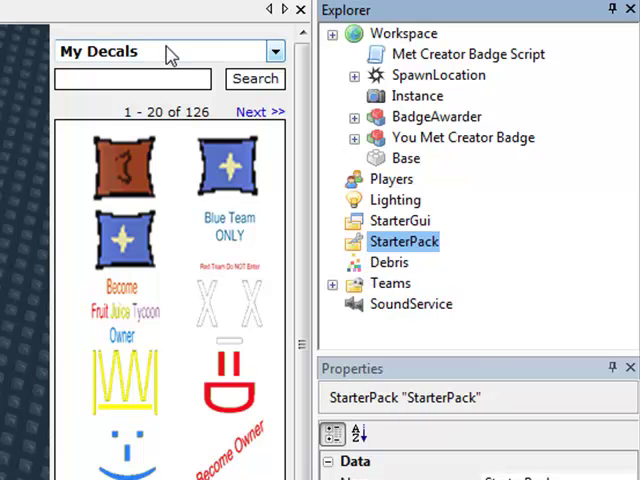
pyautogui.click(276, 52)
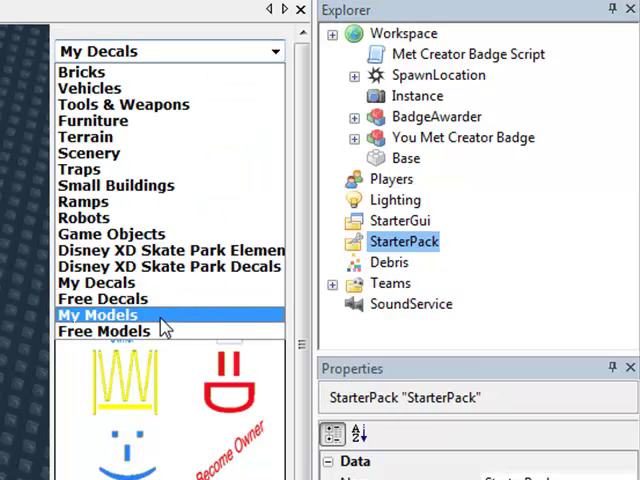
pyautogui.click(96, 316)
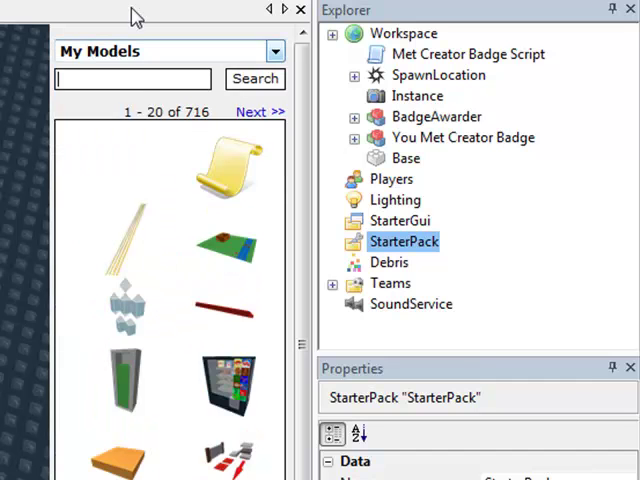
pyautogui.moveTo(140, 58)
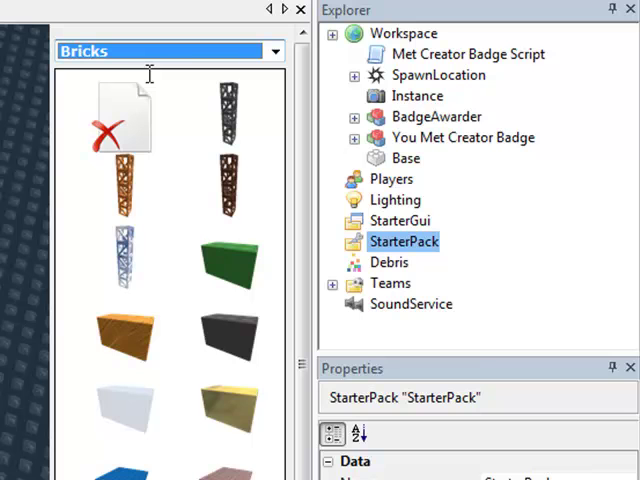
pyautogui.click(276, 52)
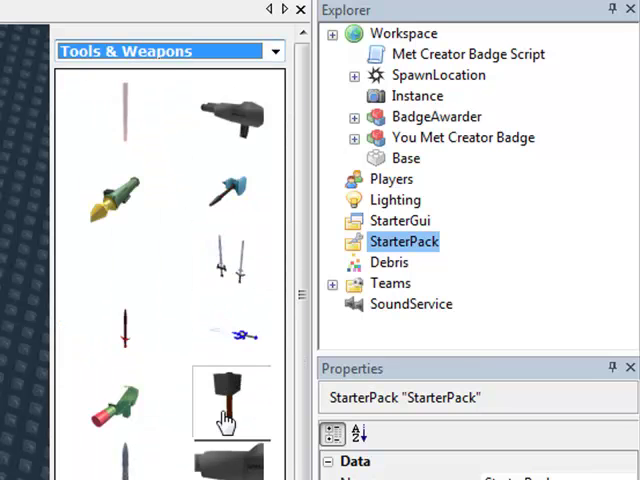
pyautogui.moveTo(238, 260)
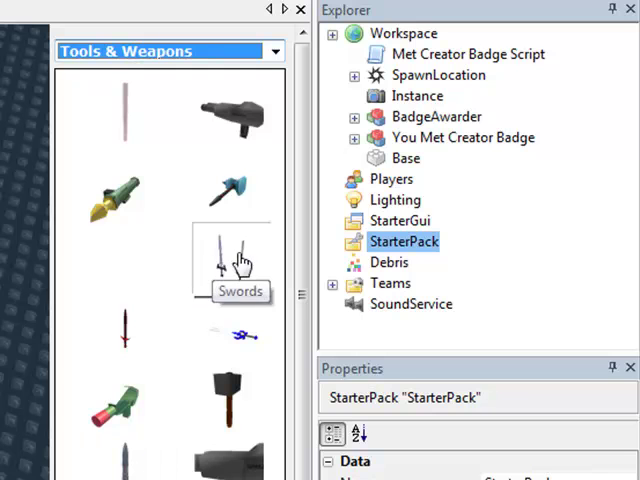
pyautogui.moveTo(238, 170)
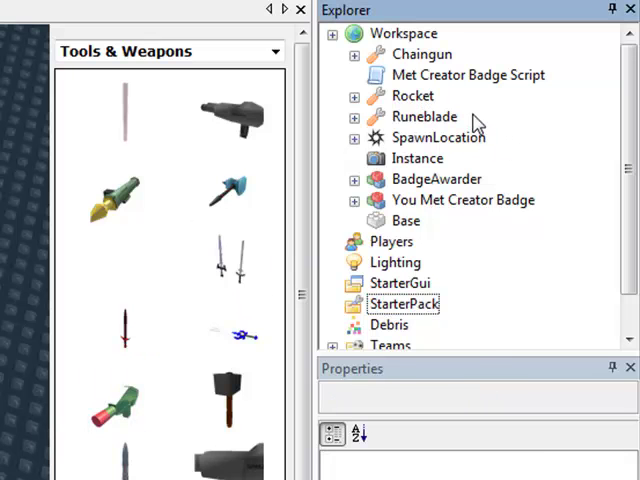
pyautogui.moveTo(436, 120)
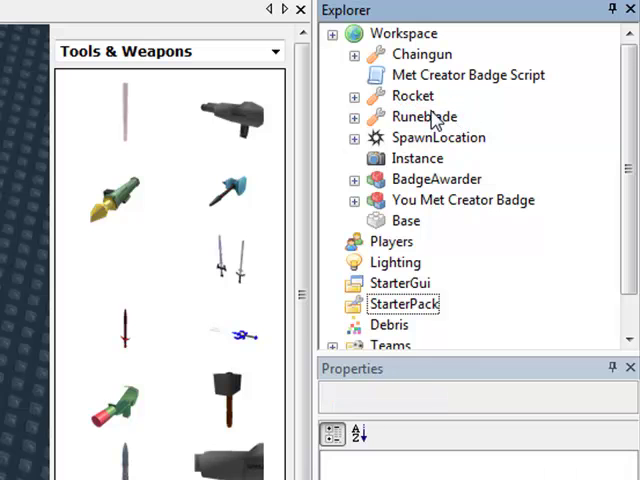
# Drag the Runeblade tool from Workspace onto StarterPack
pyautogui.click(424, 116)
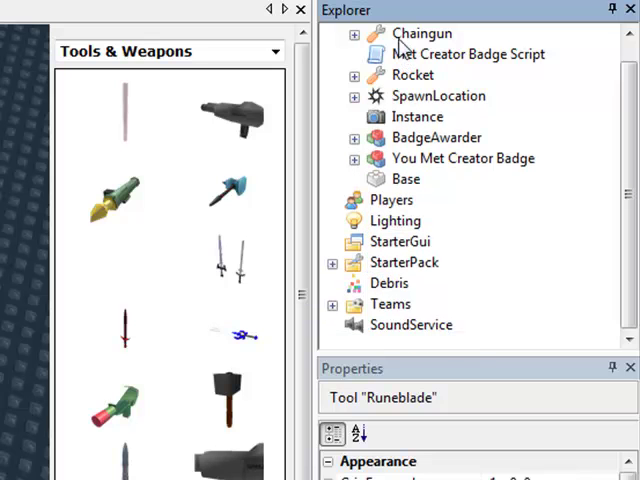
pyautogui.click(400, 240)
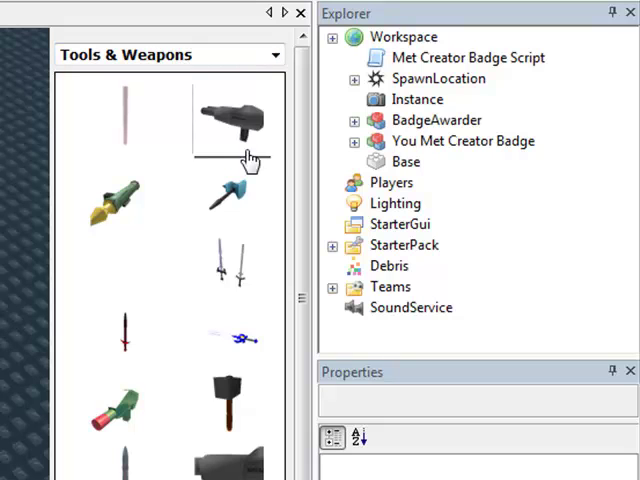
# Switch the toolbox category to My Models to list your own saved GUIs
pyautogui.click(276, 54)
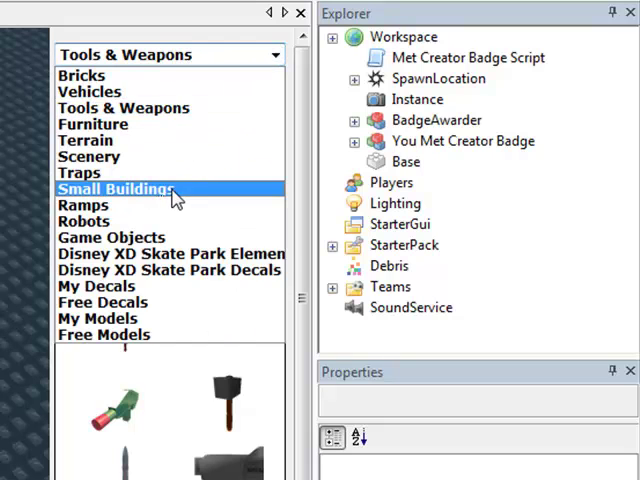
pyautogui.click(96, 318)
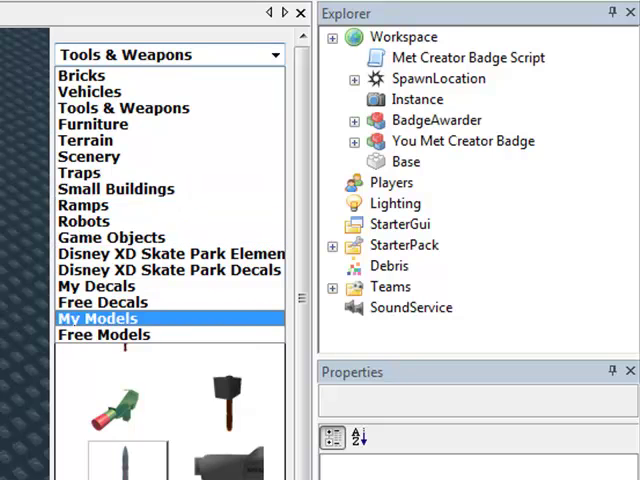
pyautogui.click(96, 318)
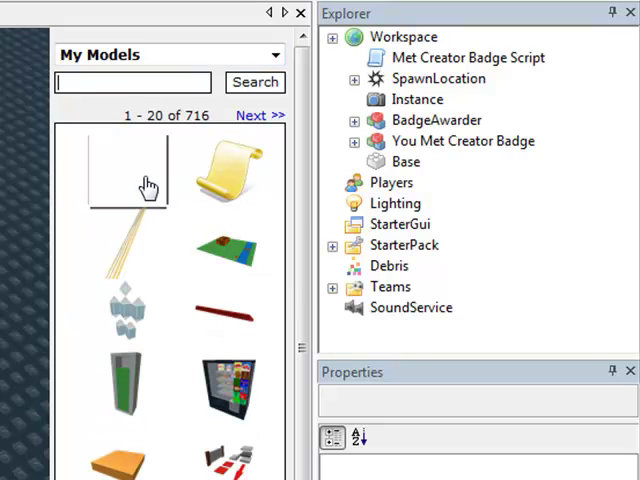
pyautogui.moveTo(148, 184)
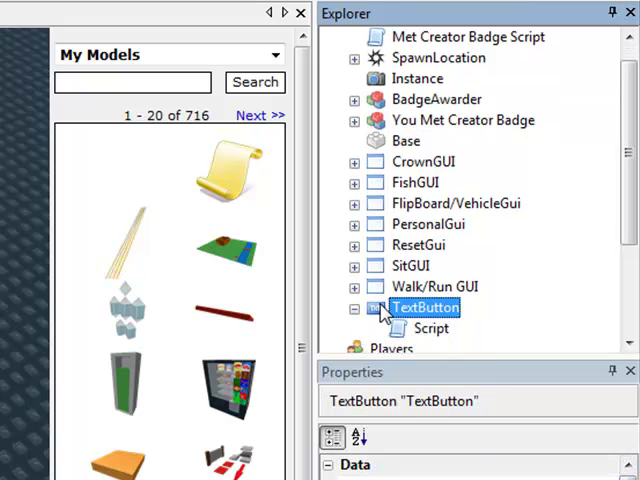
# Collapse the Walk/Run GUI contents and select all GUIs under StarterGui
pyautogui.click(356, 308)
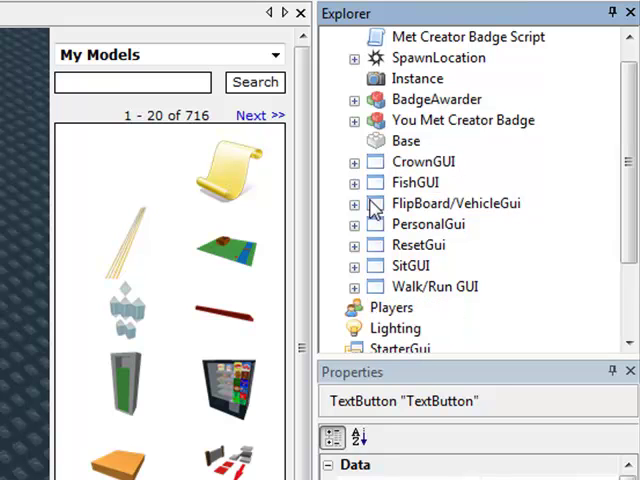
pyautogui.moveTo(350, 180)
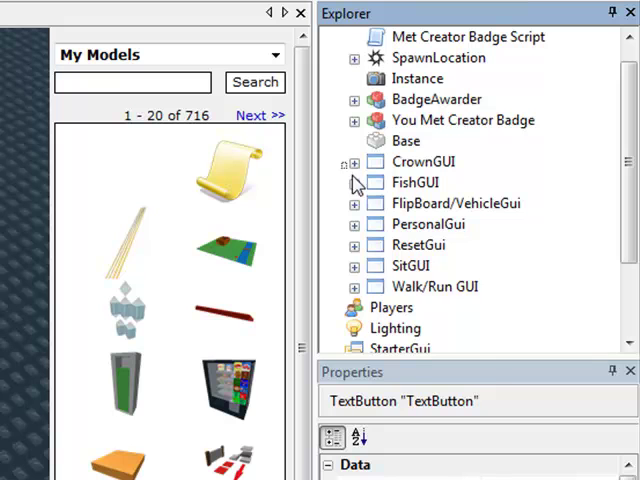
pyautogui.click(438, 286)
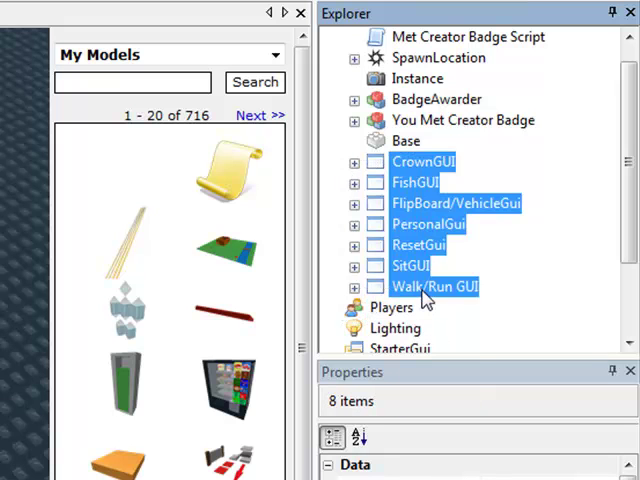
pyautogui.moveTo(632, 232)
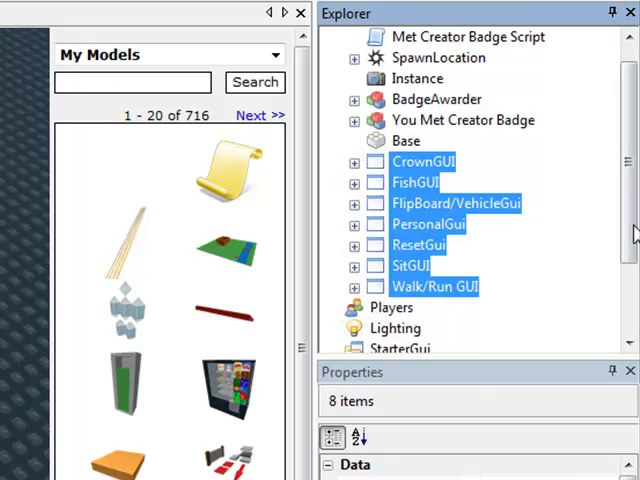
pyautogui.scroll(-3)
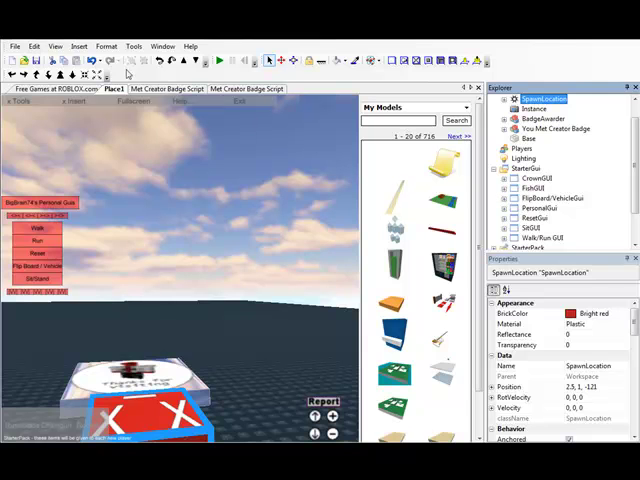
pyautogui.moveTo(196, 136)
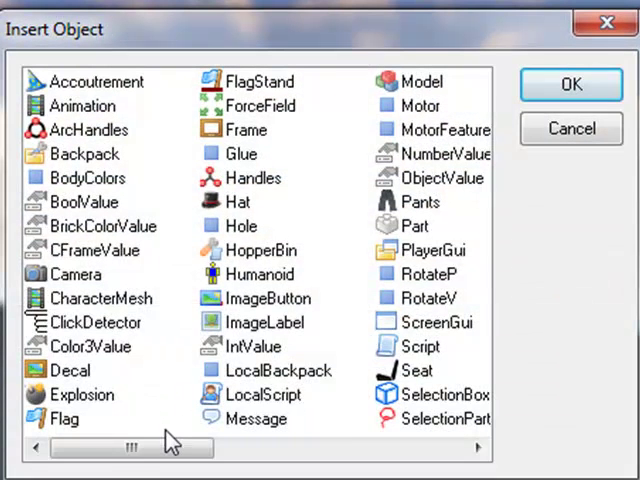
pyautogui.moveTo(250, 404)
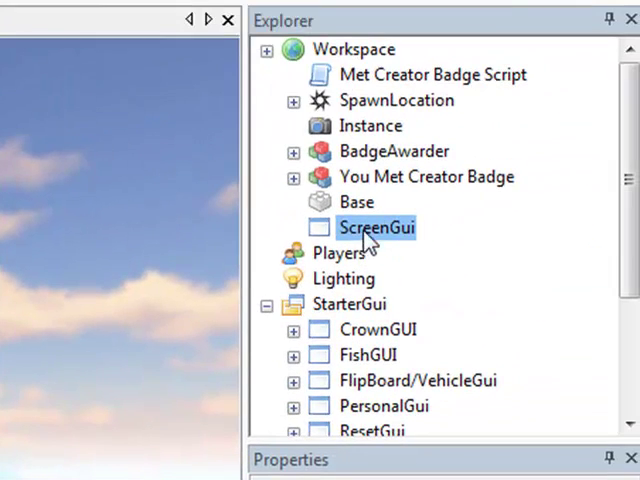
pyautogui.moveTo(368, 244)
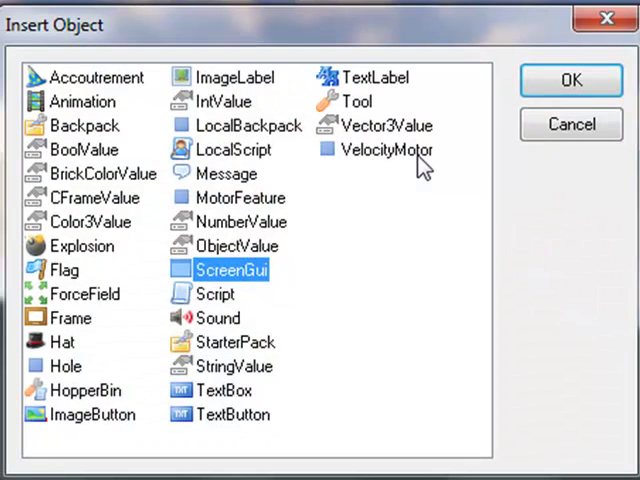
pyautogui.moveTo(390, 330)
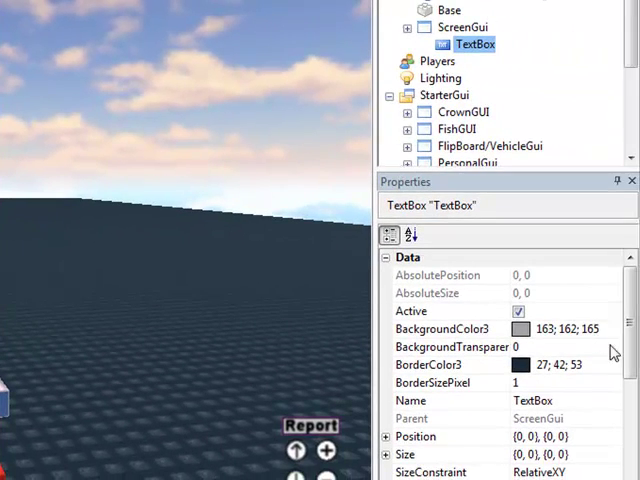
pyautogui.moveTo(568, 246)
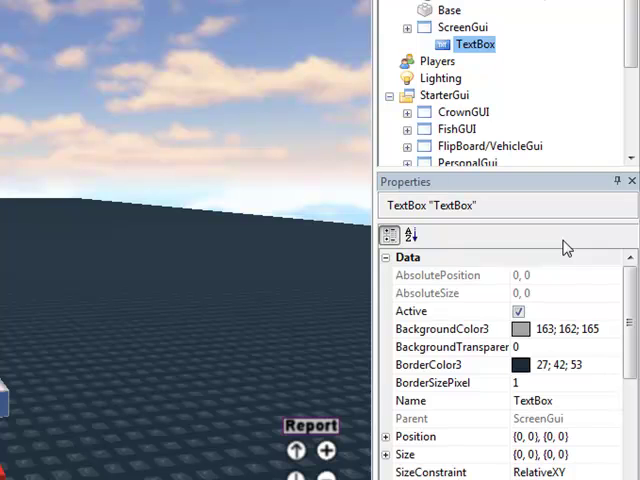
# Compare the FishGUI and FlipBoard/VehicleGui buttons' size and position against the new TextBox
pyautogui.scroll(-3)
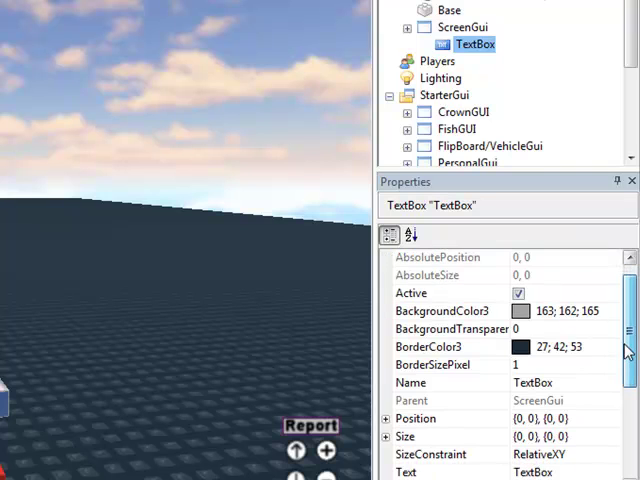
pyautogui.scroll(-3)
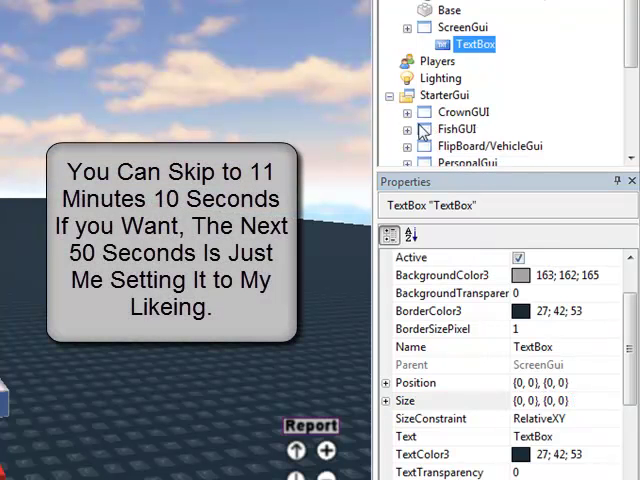
pyautogui.click(480, 146)
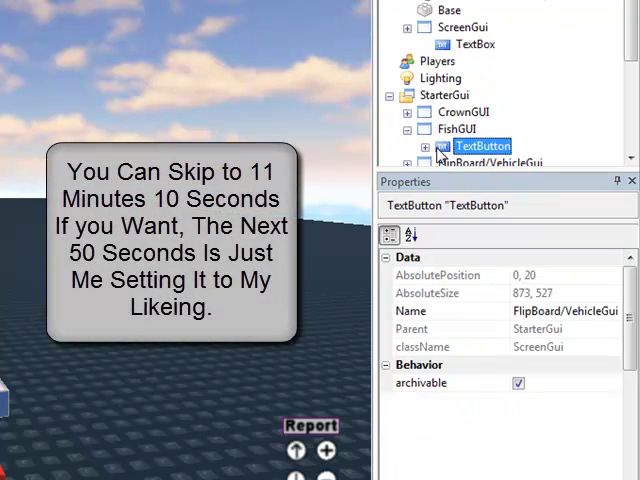
pyautogui.scroll(-3)
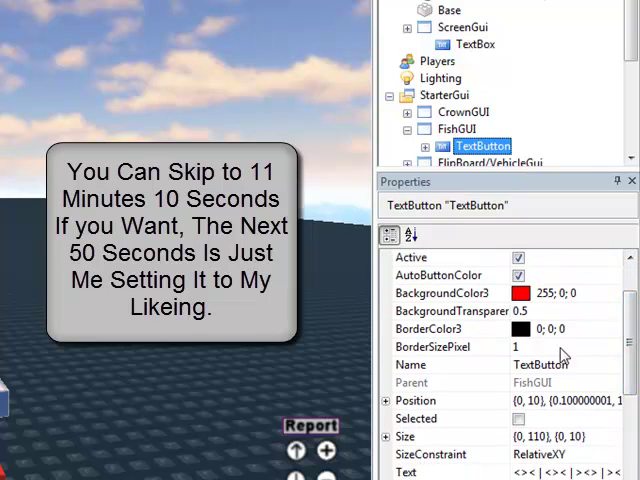
pyautogui.click(480, 148)
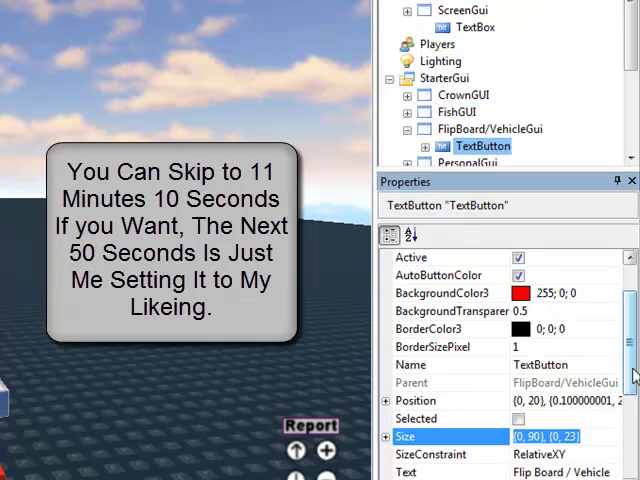
pyautogui.click(478, 26)
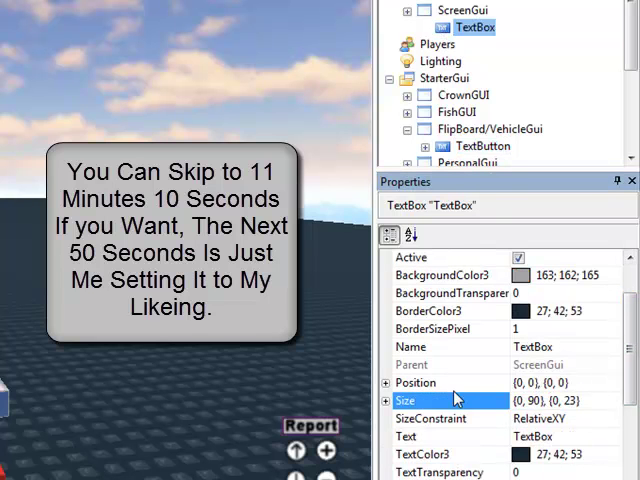
pyautogui.moveTo(504, 348)
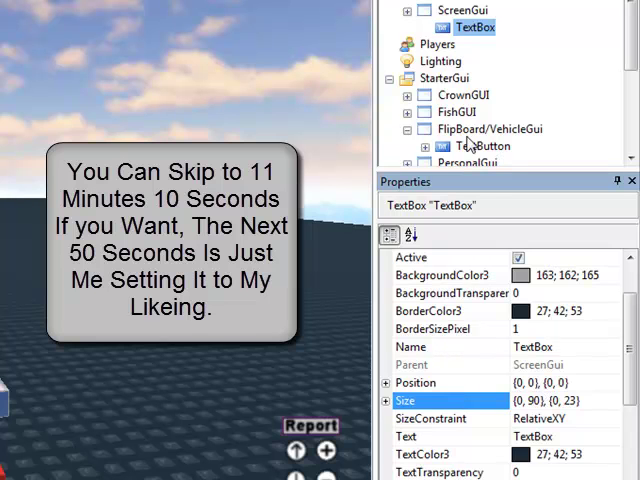
pyautogui.click(484, 144)
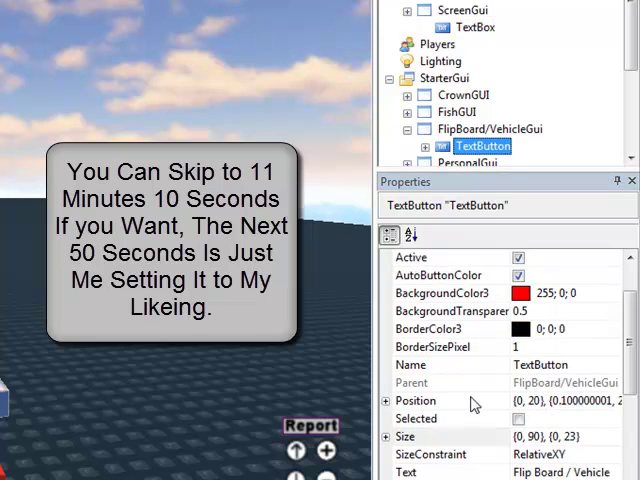
pyautogui.click(388, 400)
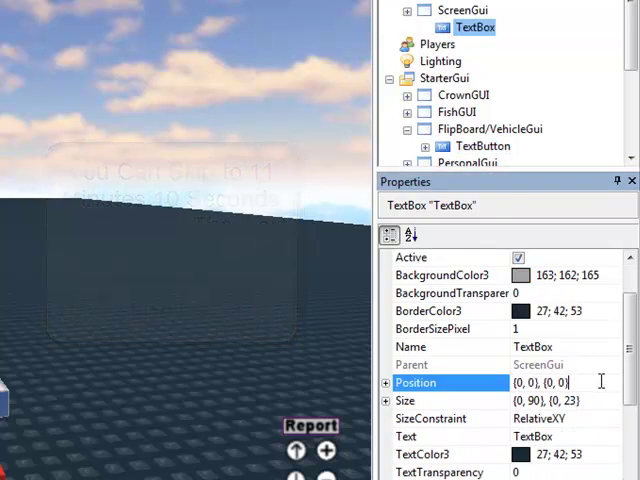
# Set the TextBox's vertical position to 0.1 scale plus 50 pixels offset
pyautogui.click(388, 382)
pyautogui.write('0, 20')
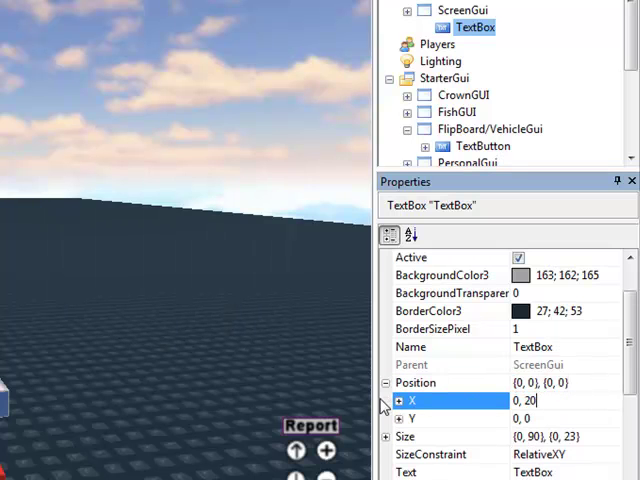
pyautogui.click(388, 400)
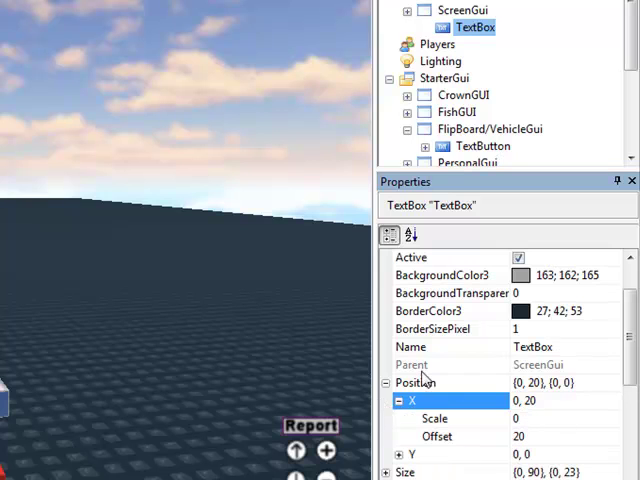
pyautogui.click(484, 146)
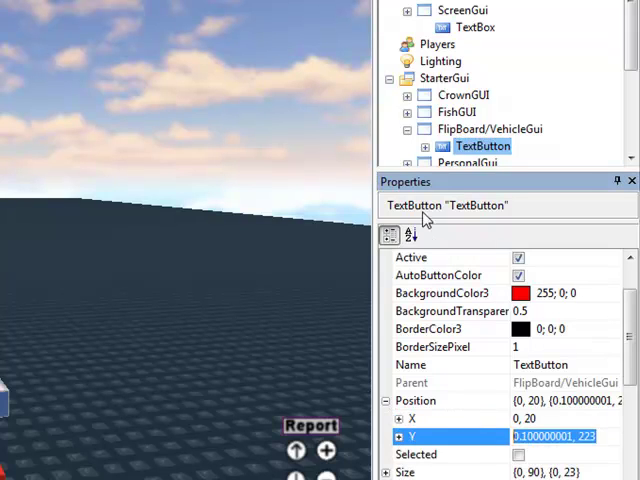
pyautogui.click(476, 28)
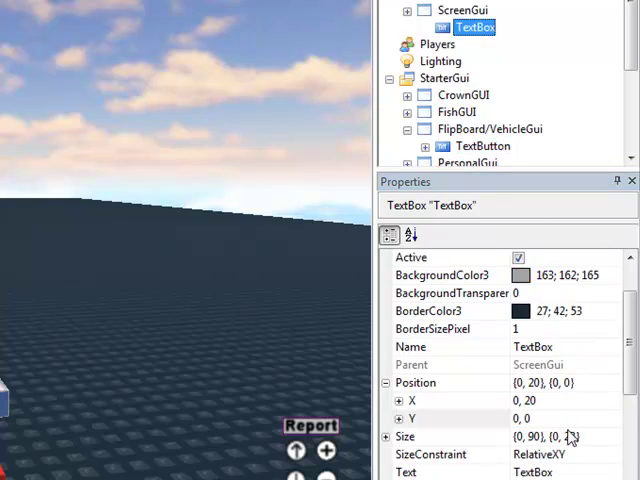
pyautogui.click(550, 418)
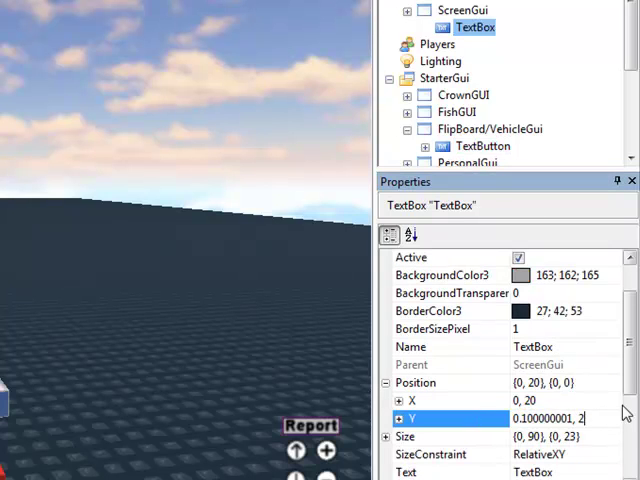
pyautogui.write('50')
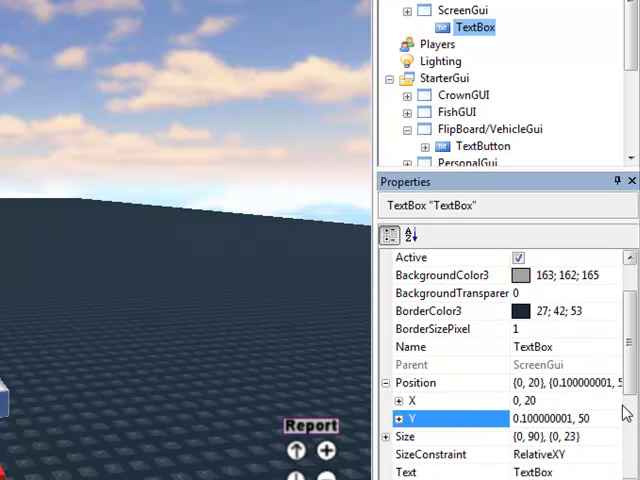
pyautogui.moveTo(424, 28)
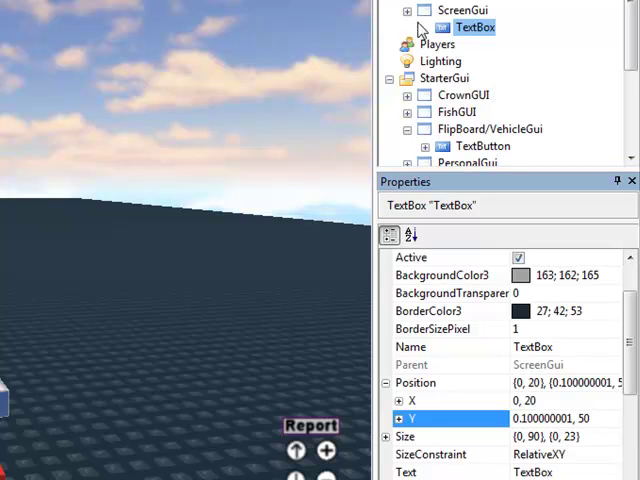
pyautogui.click(460, 10)
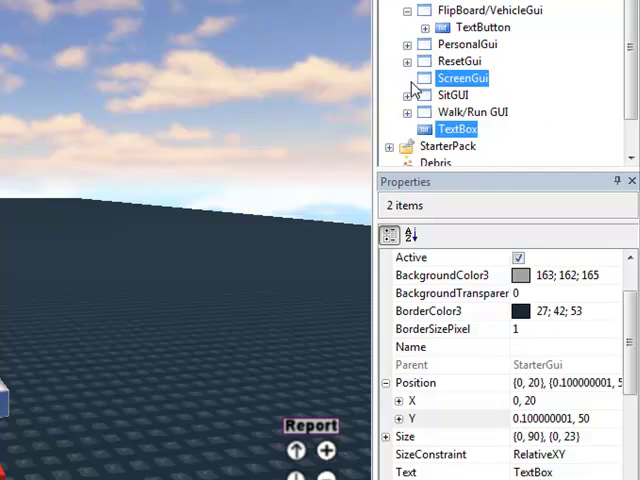
# Name the ScreenGui holding the TextBox 'InfoGui'
pyautogui.click(462, 78)
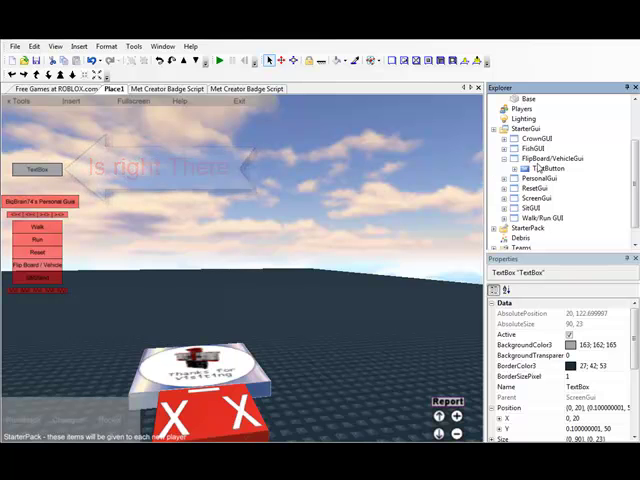
pyautogui.click(548, 168)
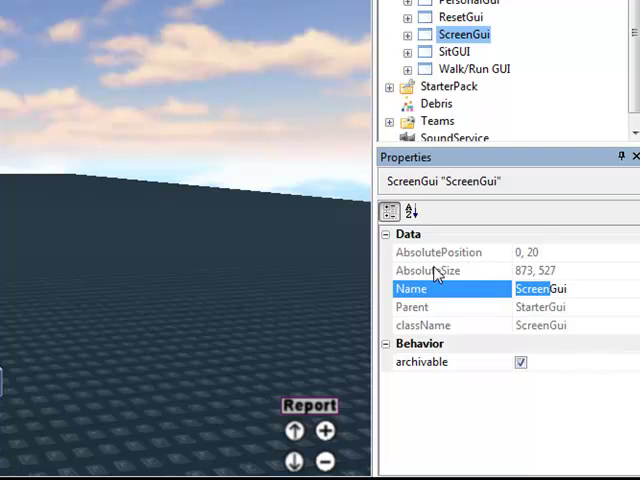
pyautogui.write('InfoGui')
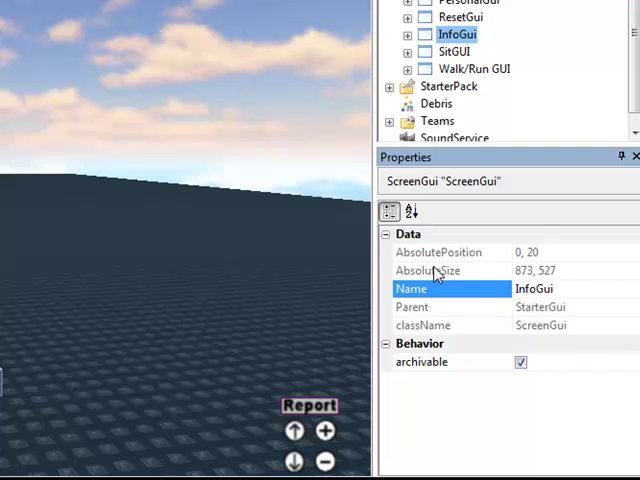
pyautogui.click(454, 68)
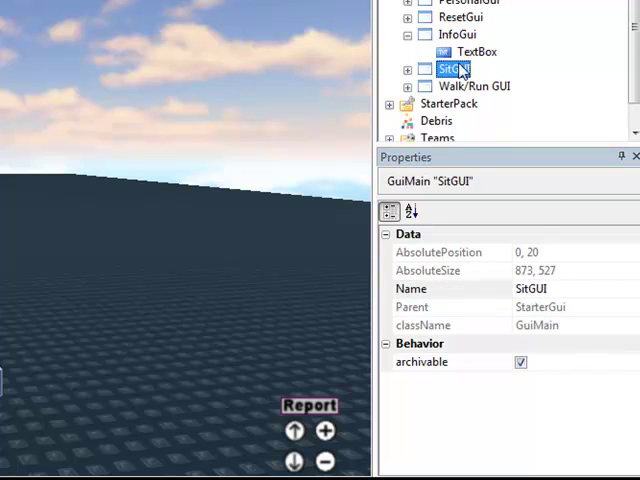
# Reselect the TextBox to bring its properties back into view
pyautogui.click(476, 52)
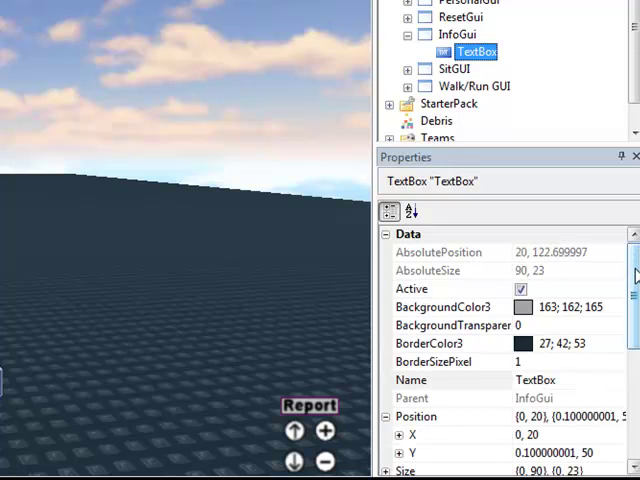
pyautogui.scroll(-3)
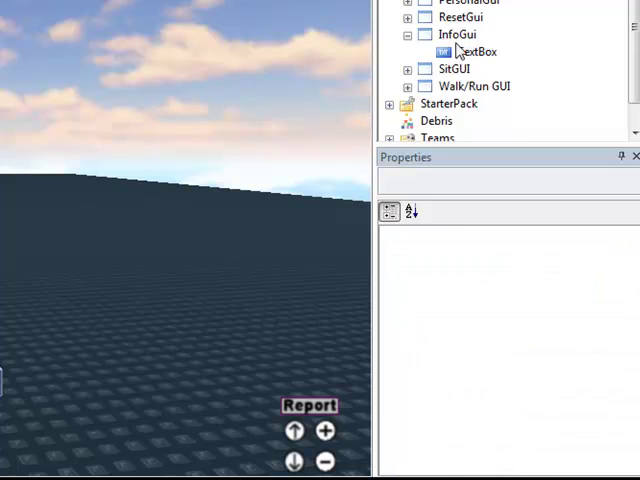
pyautogui.click(478, 52)
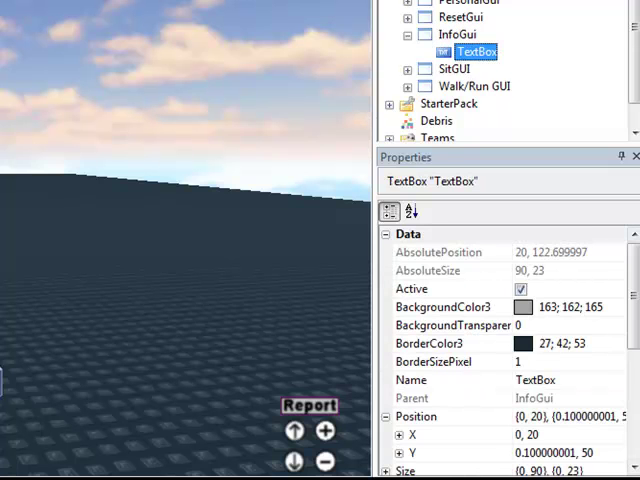
# Replace the TextBox caption with the credit text 'This Map Was Made By'
pyautogui.scroll(-3)
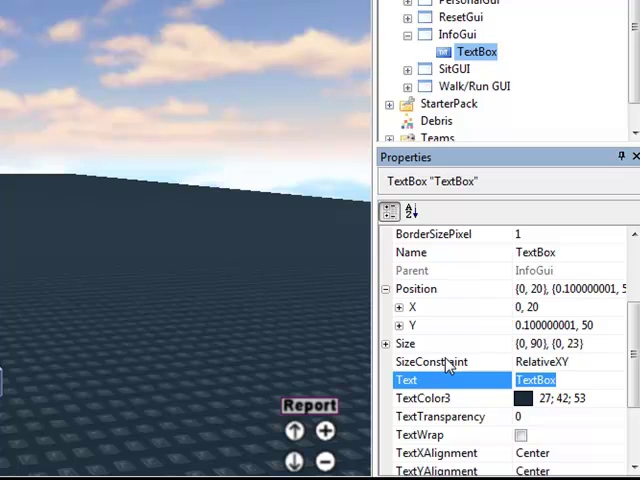
pyautogui.write('This Map')
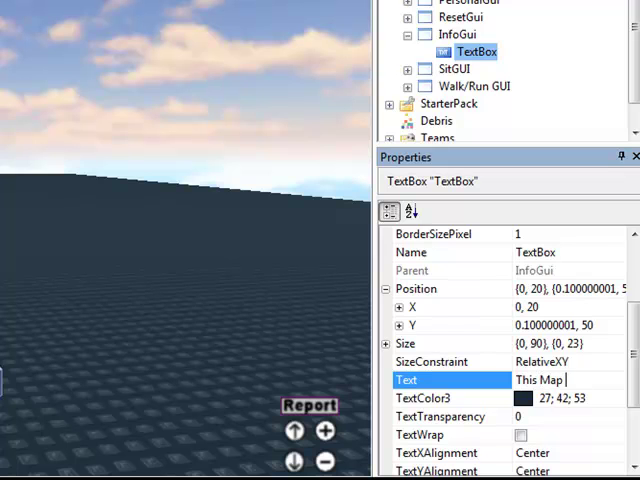
pyautogui.write('Was')
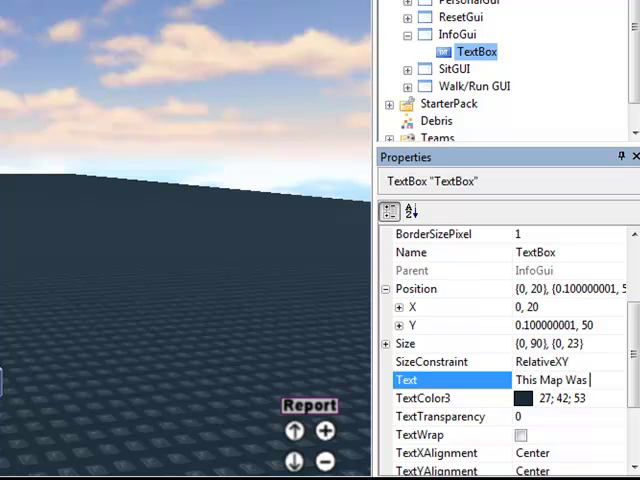
pyautogui.write('is Map Was Made By')
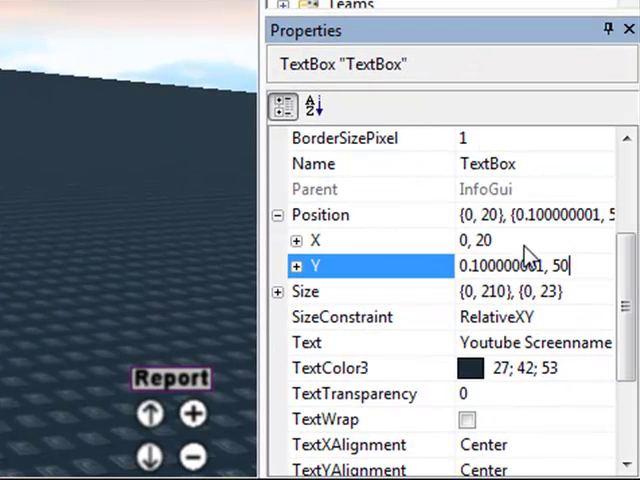
# Edit the TextBox's vertical position so it sits along the top of the screen
pyautogui.click(380, 240)
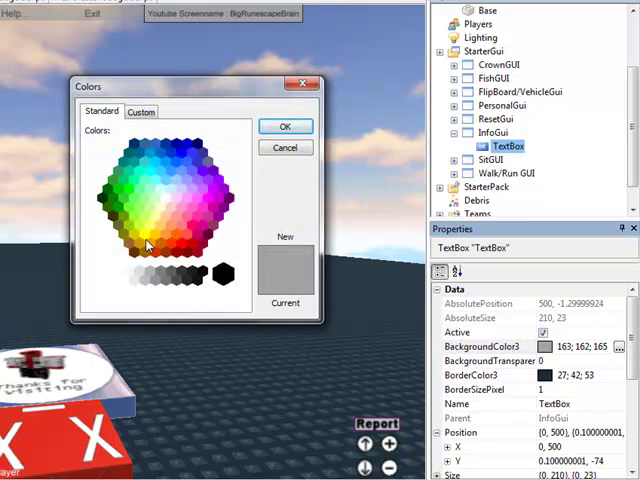
# Give the TextBox a yellow background and a red border, with a 0.5 value entered
pyautogui.click(284, 126)
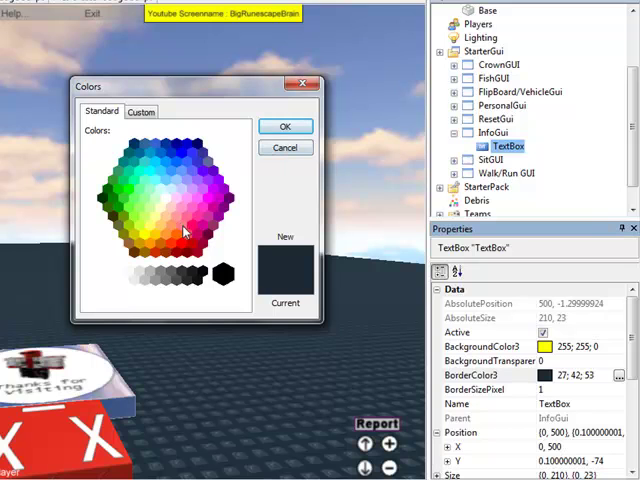
pyautogui.click(284, 126)
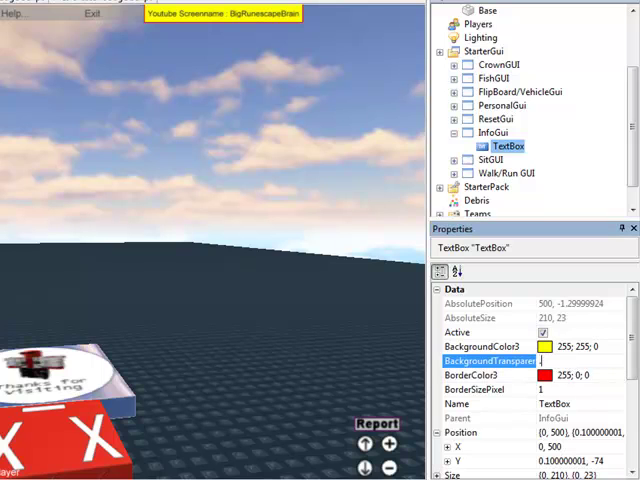
pyautogui.write('0.5')
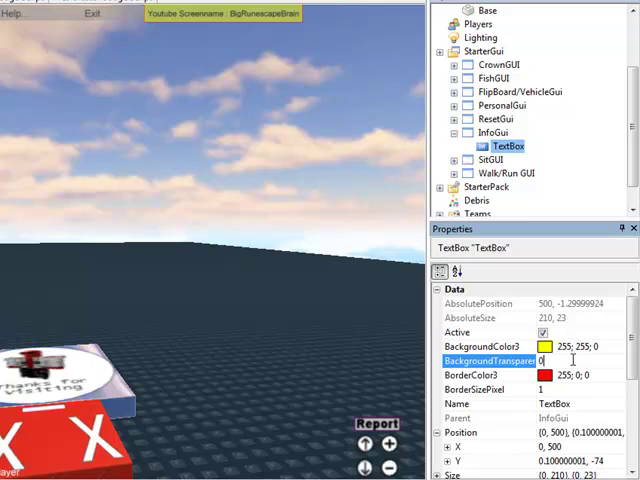
pyautogui.click(490, 348)
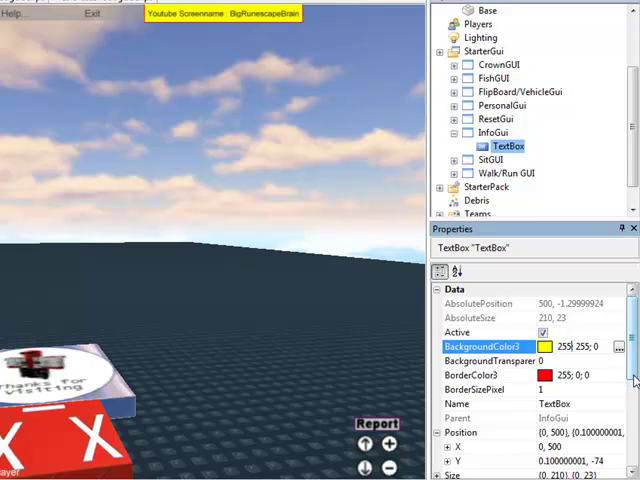
# Set the TextBox's text colour to dark green
pyautogui.scroll(-3)
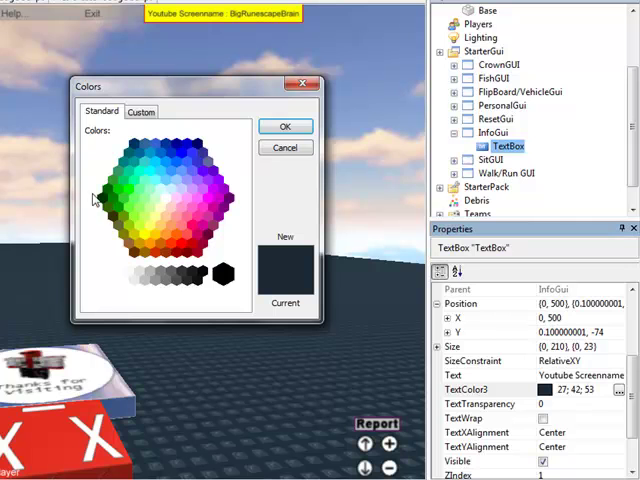
pyautogui.click(284, 126)
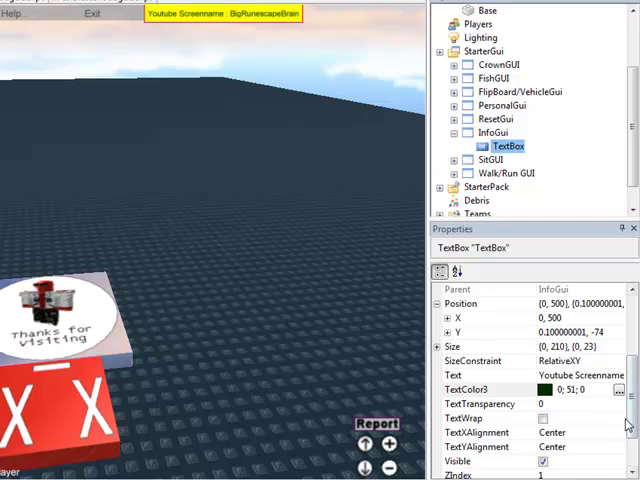
pyautogui.scroll(3)
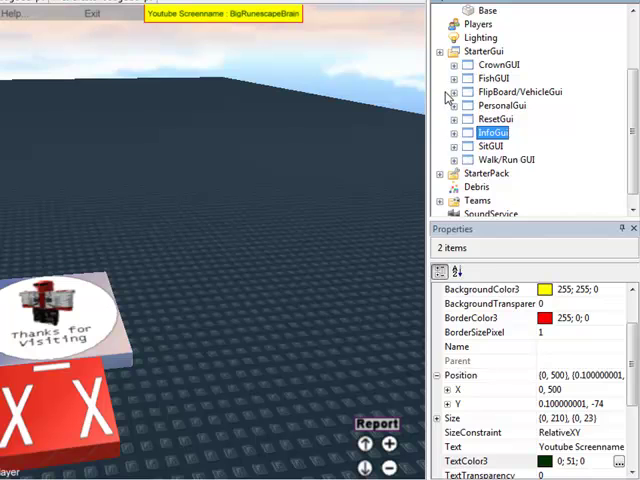
# Collapse StarterGui and select Lighting to view its settings
pyautogui.click(440, 52)
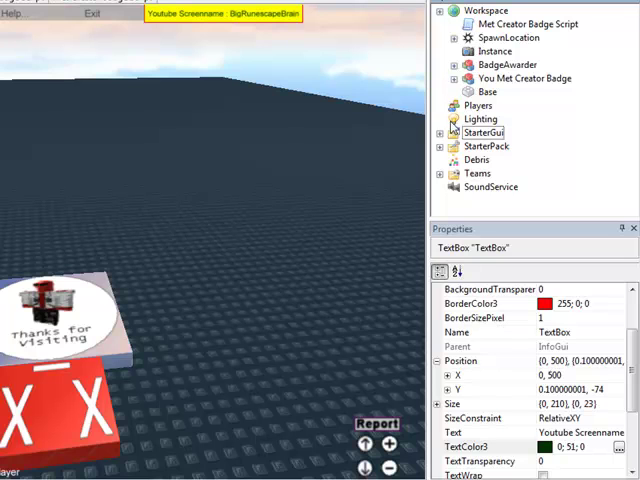
pyautogui.click(482, 118)
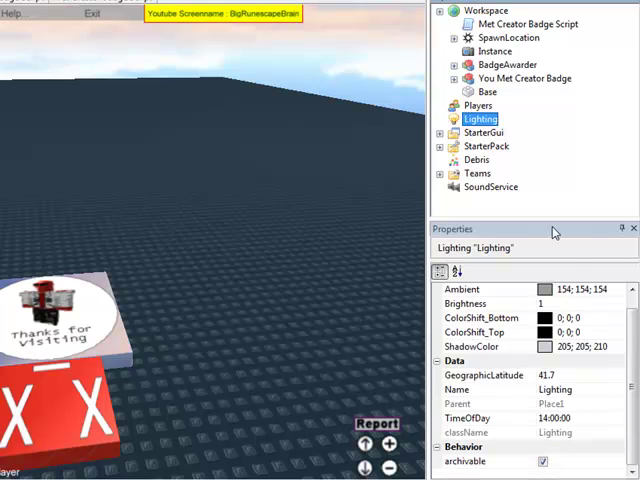